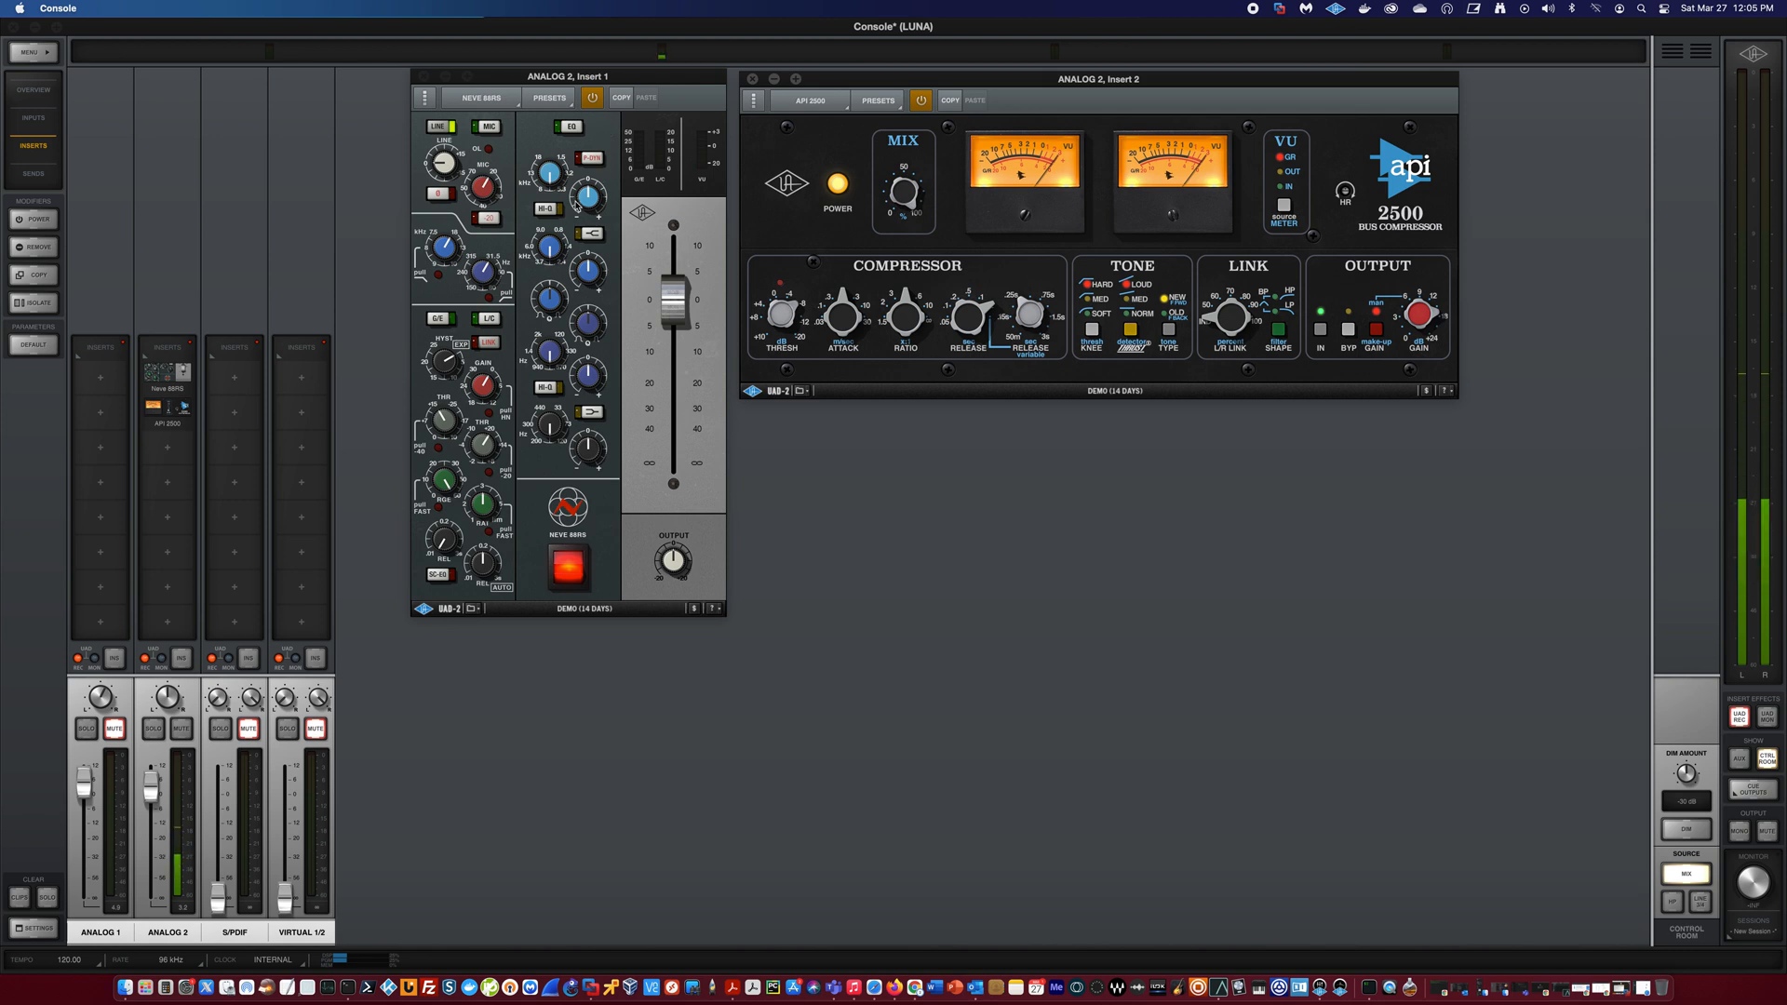
{"action": "mouse_move", "coordinate": [567, 462]}
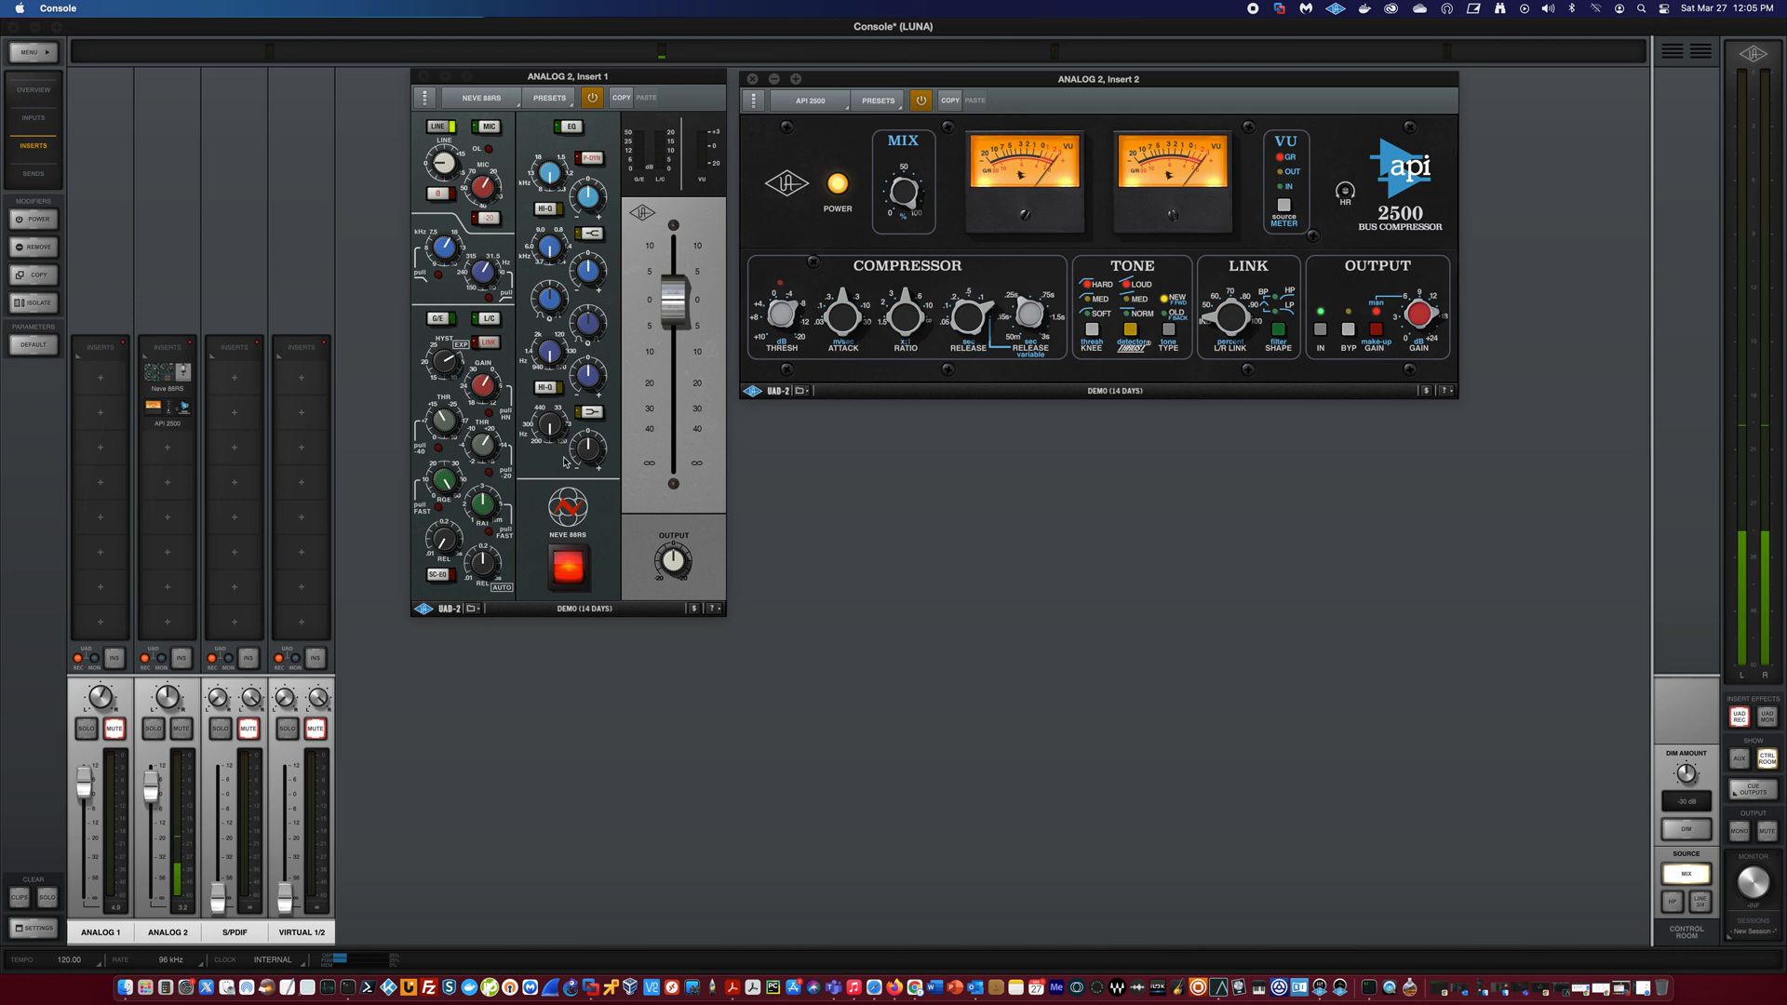
{"action": "mouse_move", "coordinate": [878, 602]}
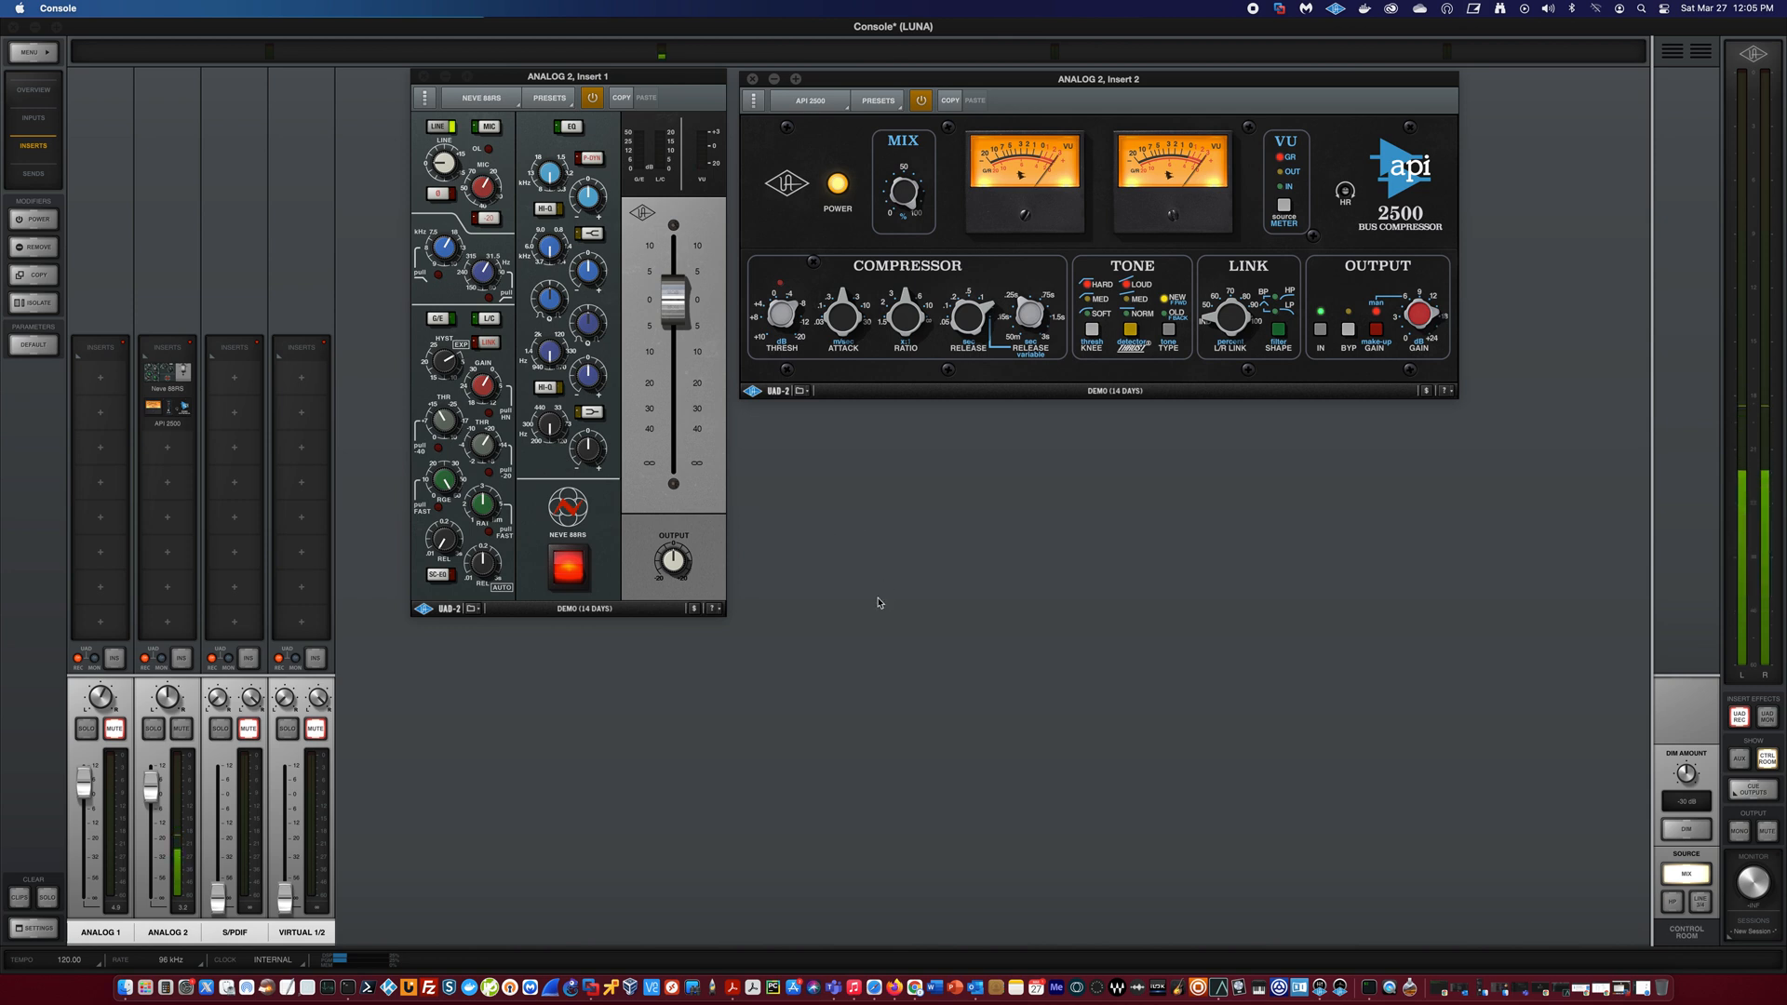
{"action": "mouse_move", "coordinate": [716, 730]}
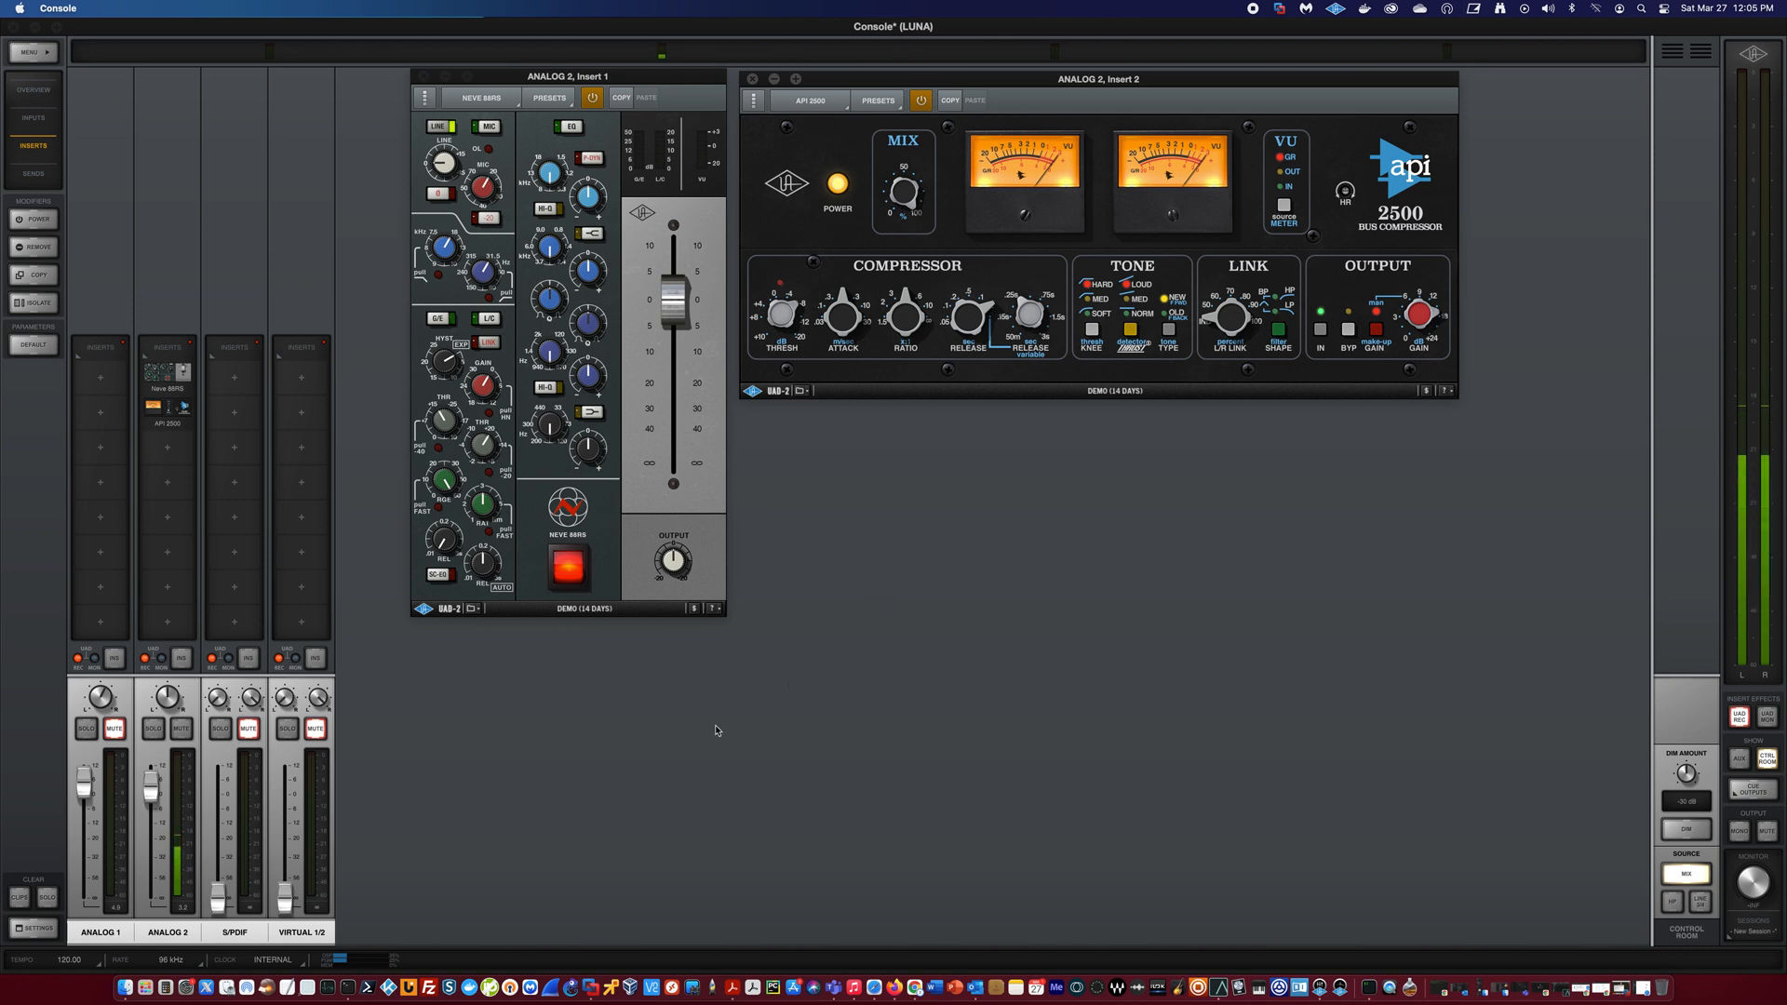
{"action": "mouse_move", "coordinate": [688, 726]}
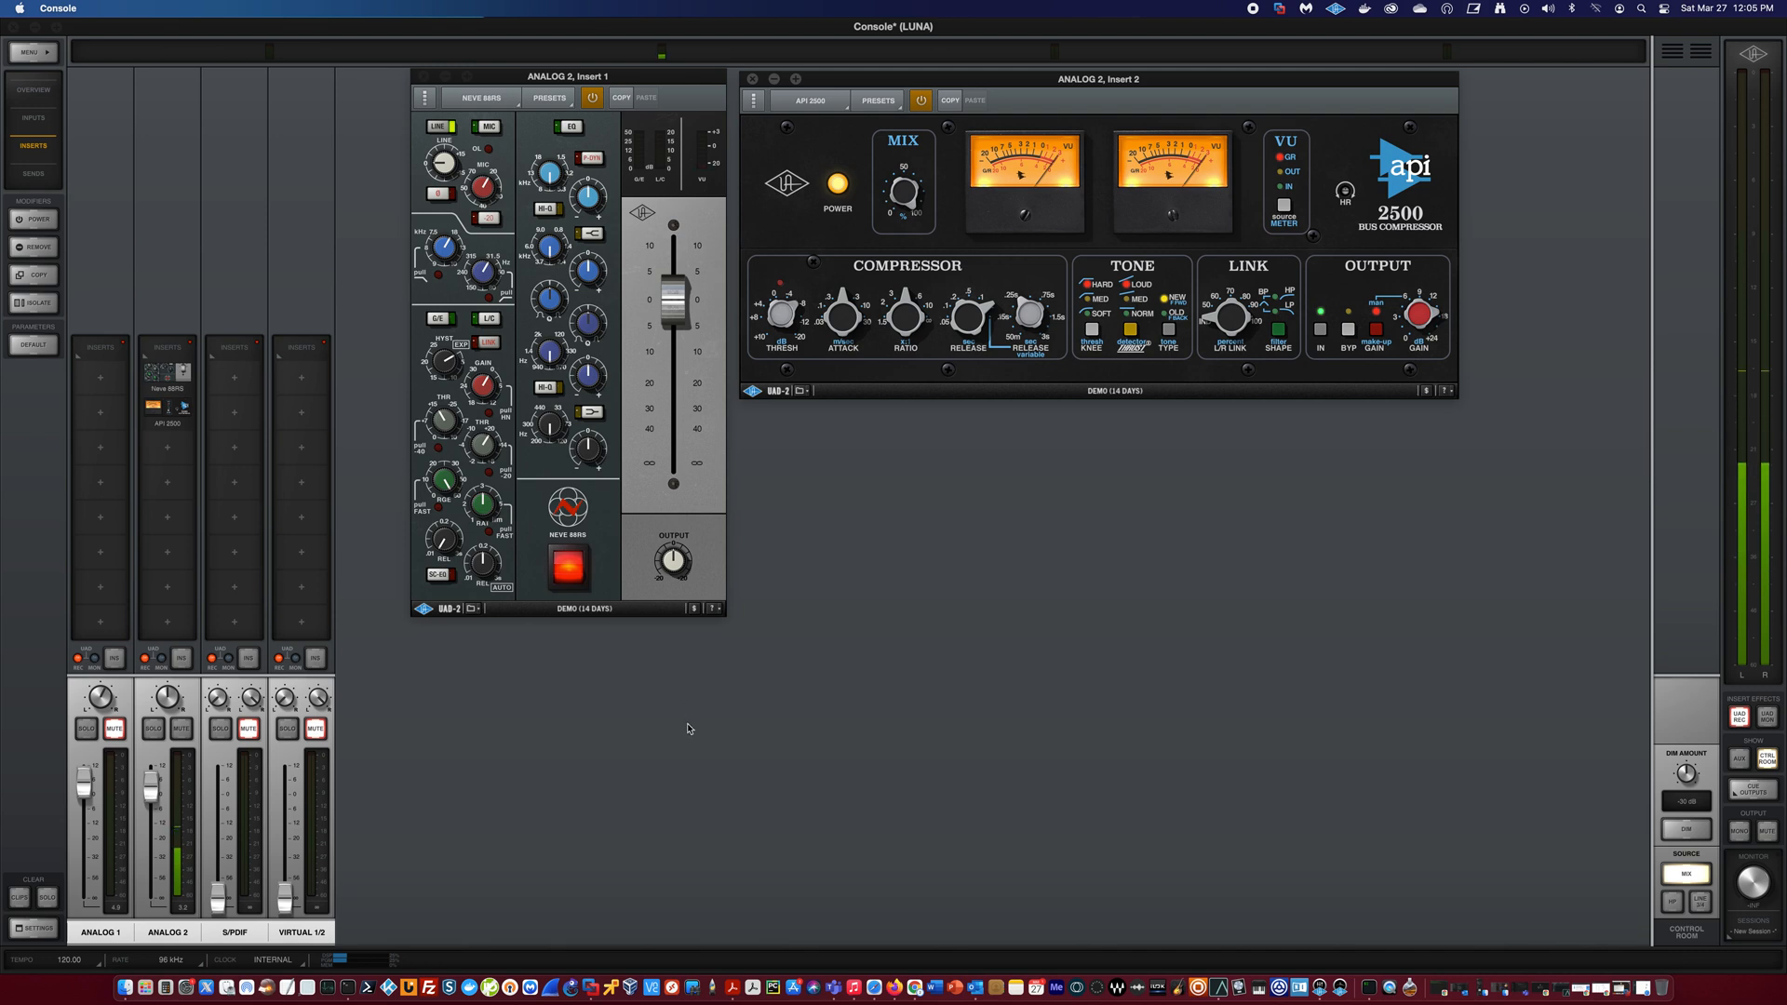
{"action": "mouse_move", "coordinate": [690, 699]}
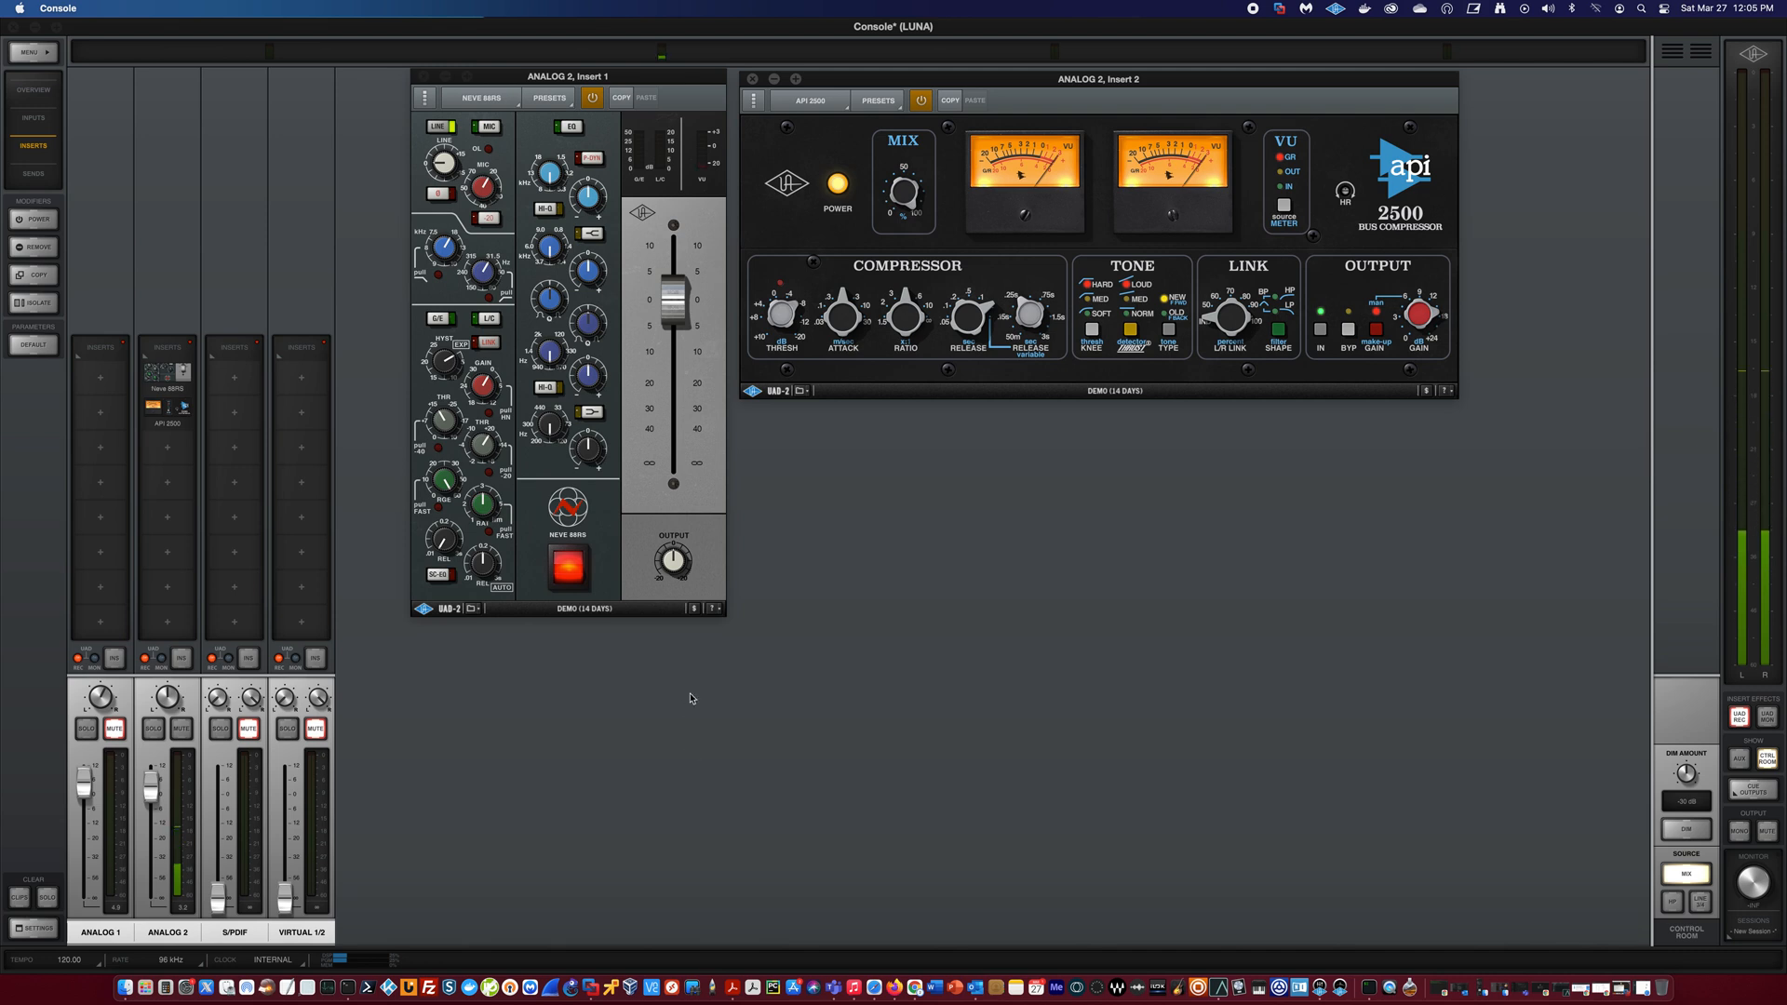
{"action": "mouse_move", "coordinate": [480, 665]}
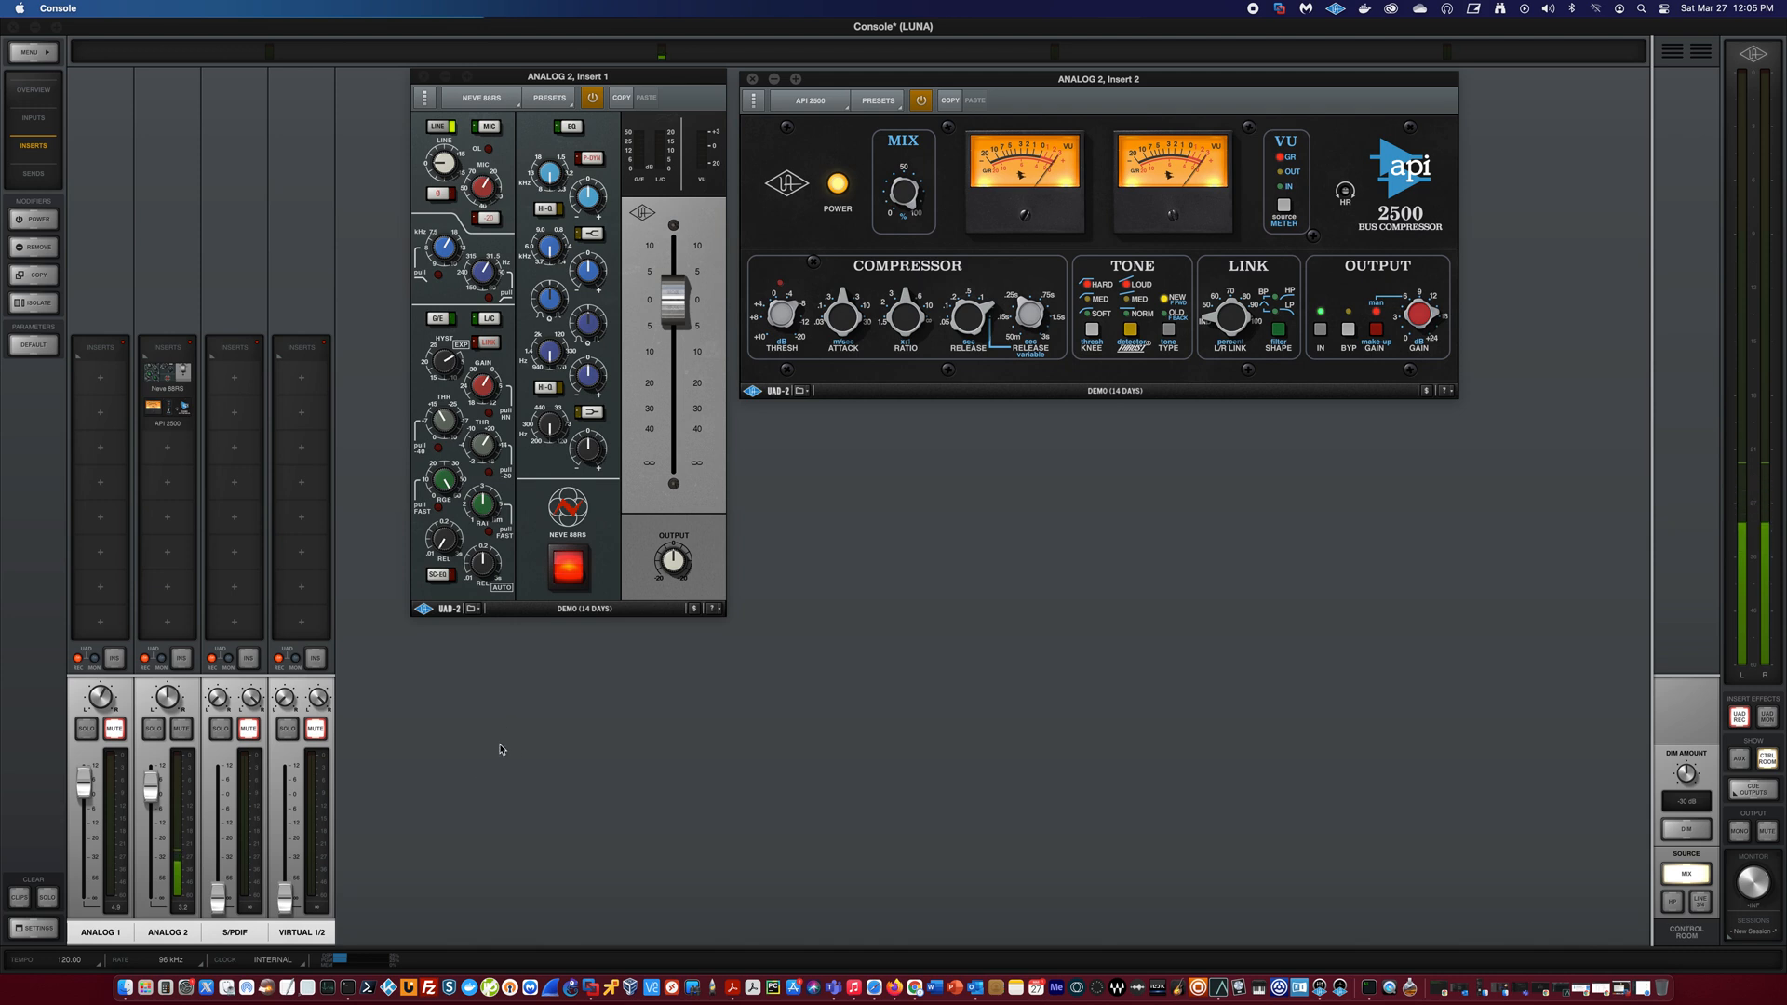
{"action": "mouse_move", "coordinate": [367, 580]}
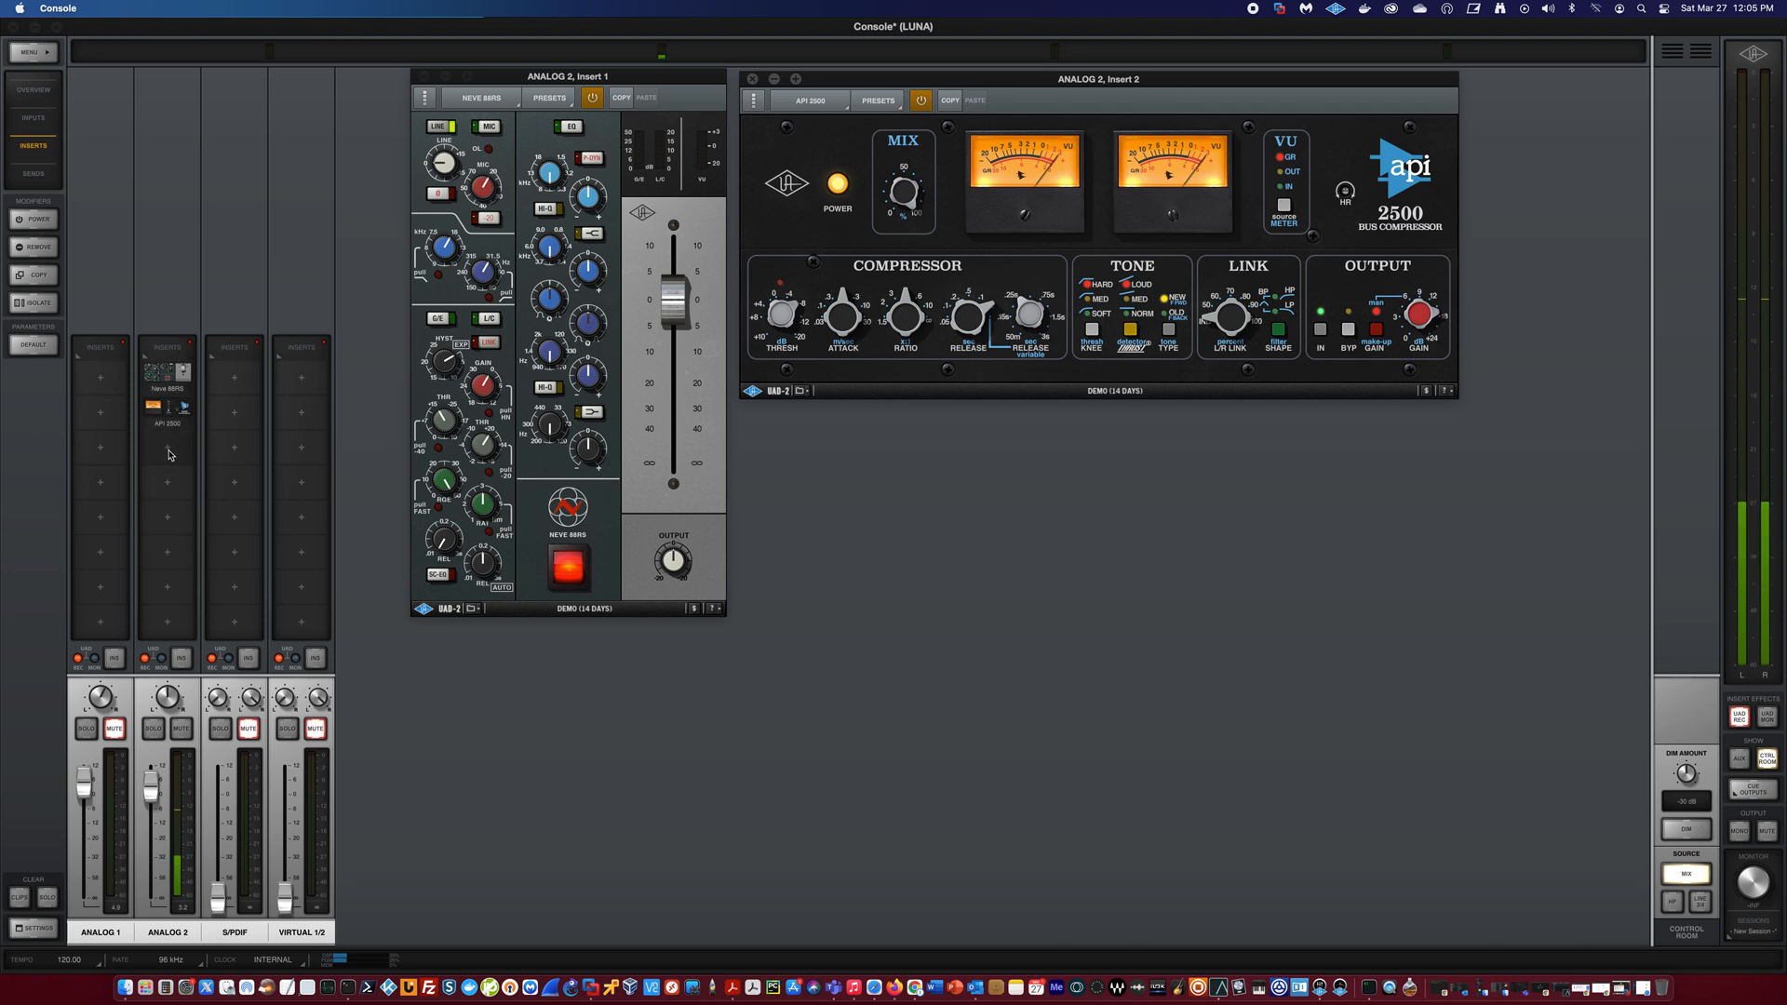
{"action": "mouse_move", "coordinate": [171, 487]}
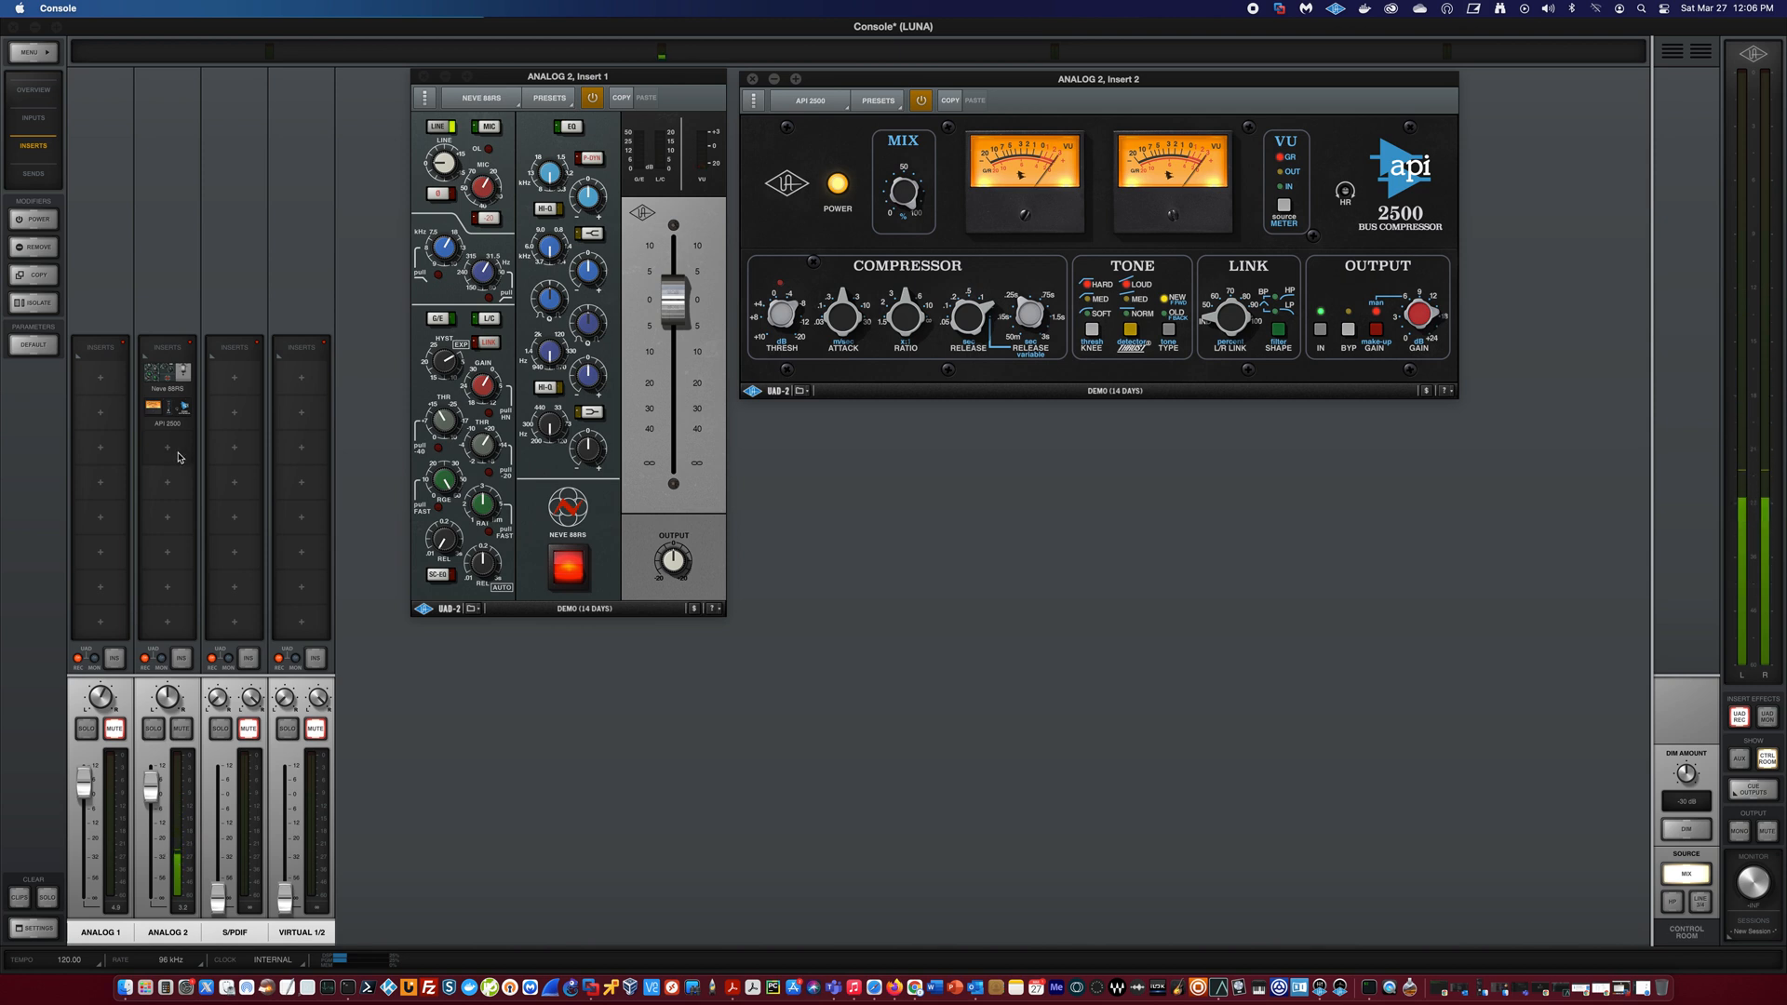
{"action": "mouse_move", "coordinate": [380, 614]}
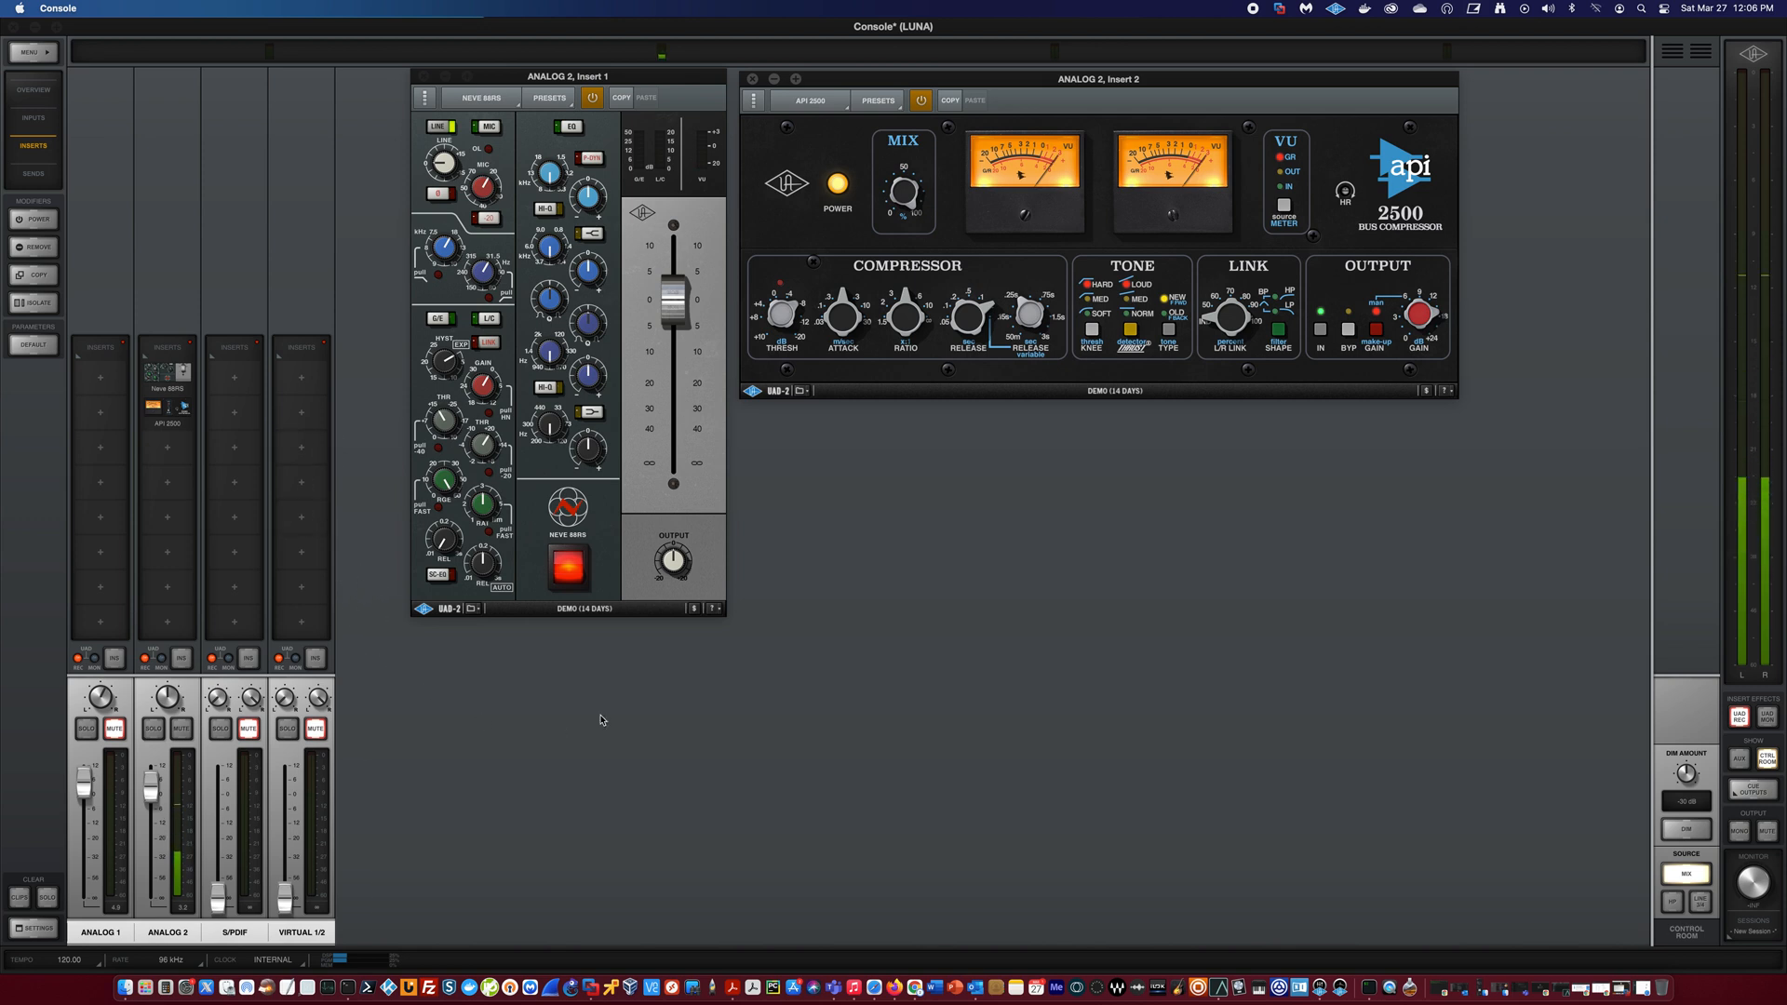
{"action": "mouse_move", "coordinate": [619, 793]}
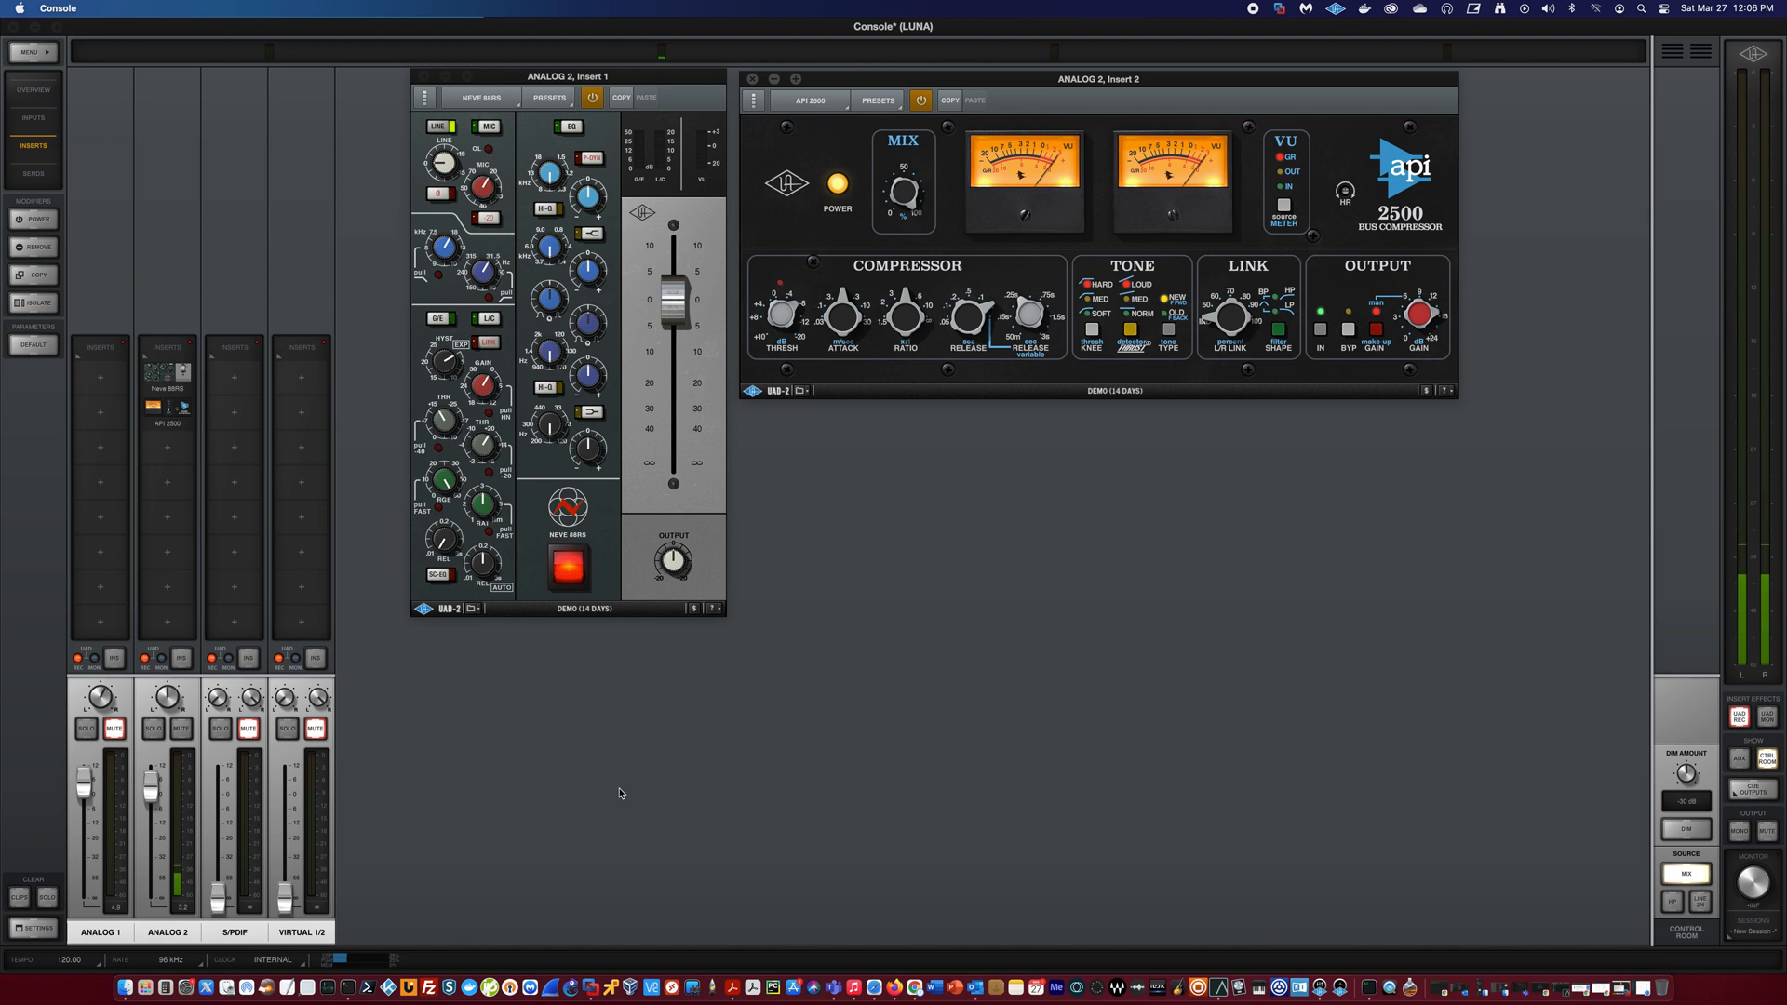
{"action": "mouse_move", "coordinate": [661, 755]}
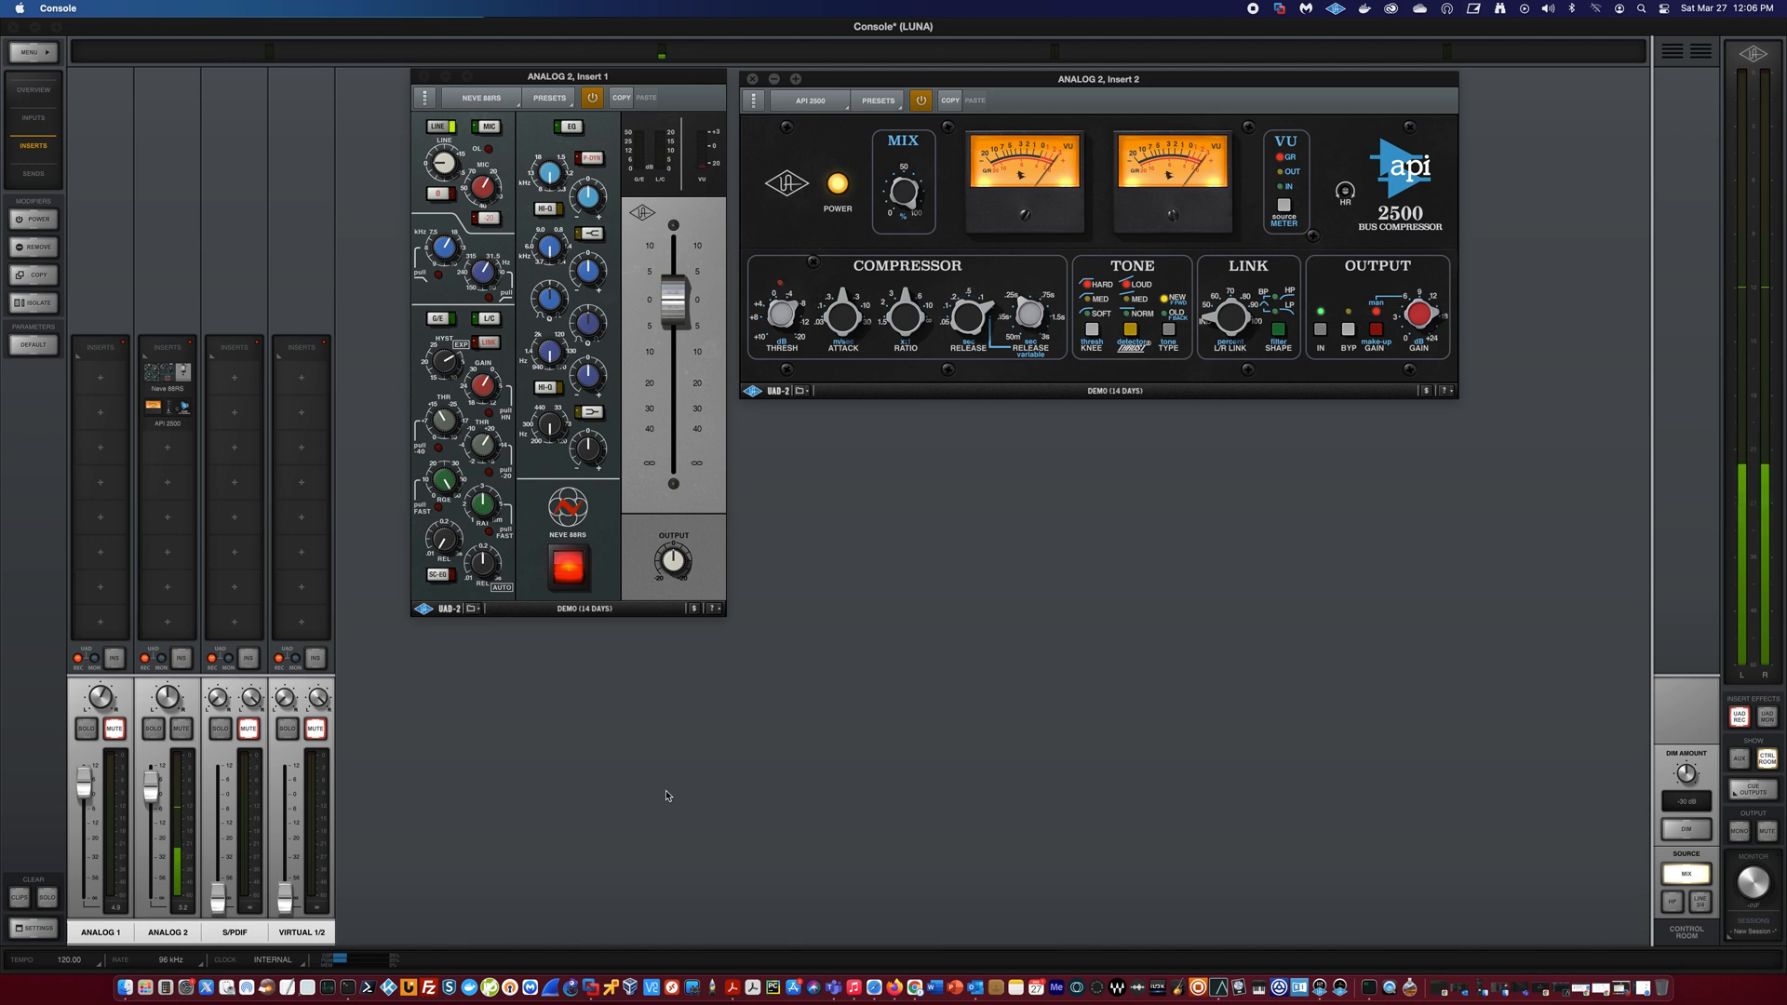
{"action": "mouse_move", "coordinate": [679, 801]}
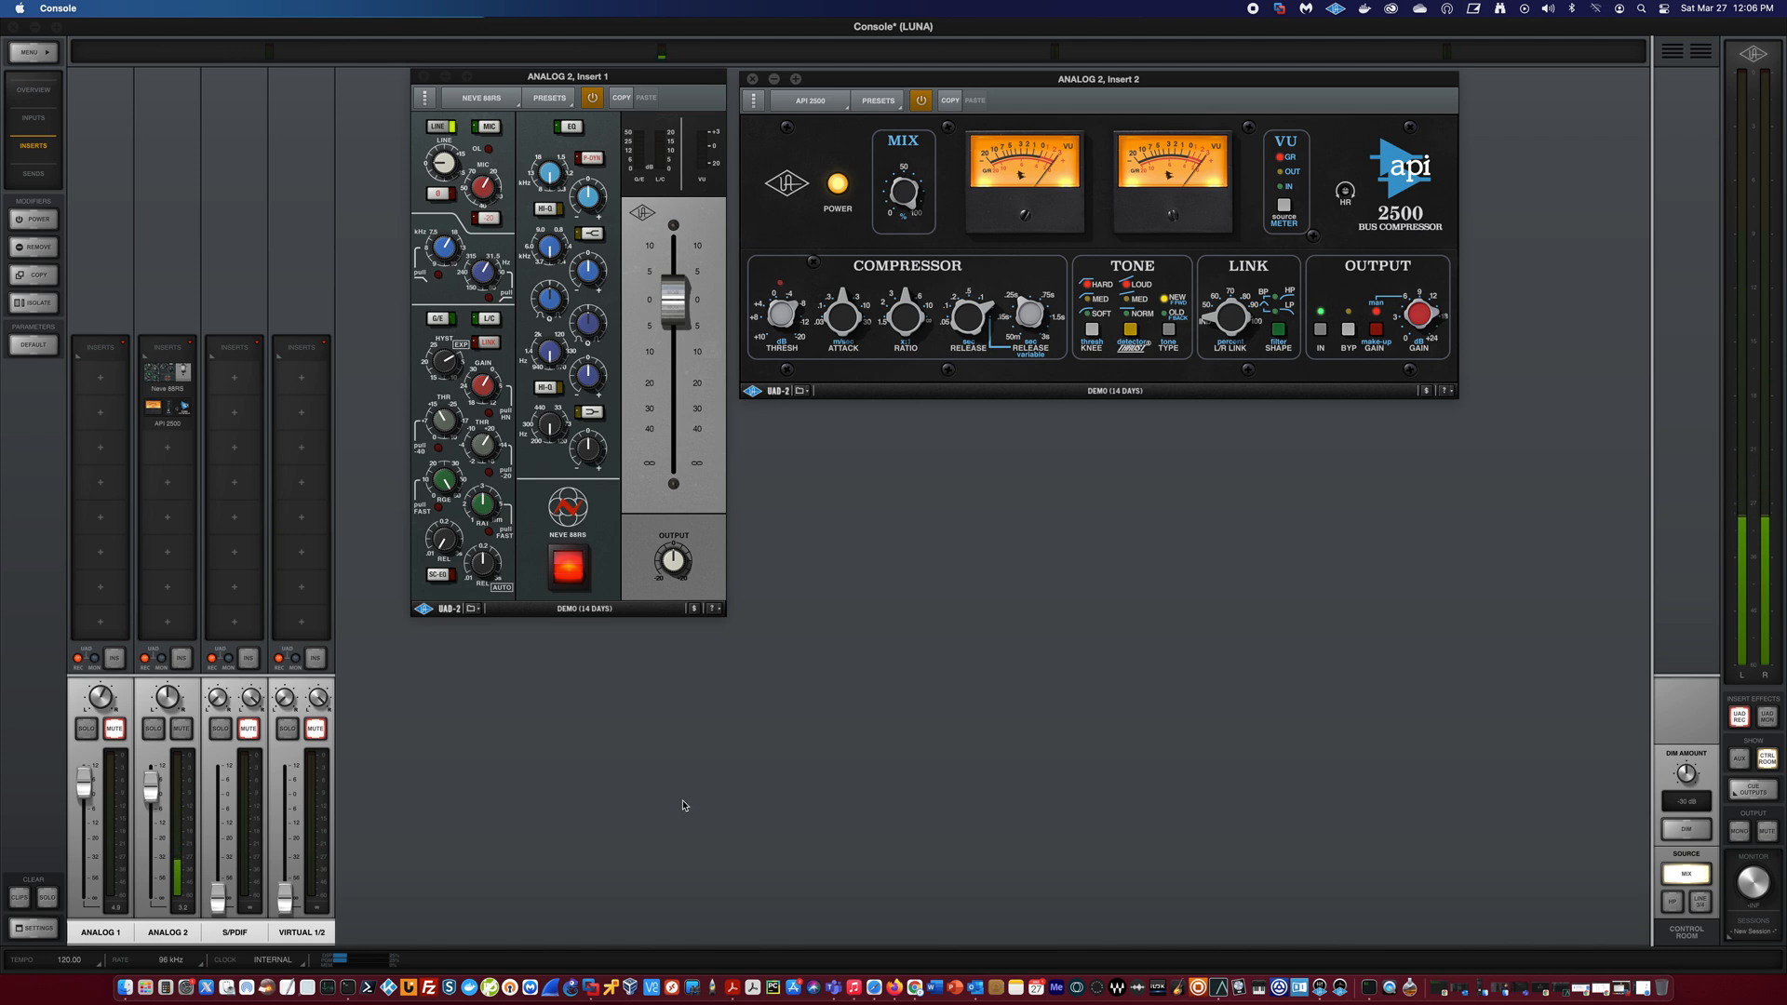
{"action": "mouse_move", "coordinate": [659, 836]}
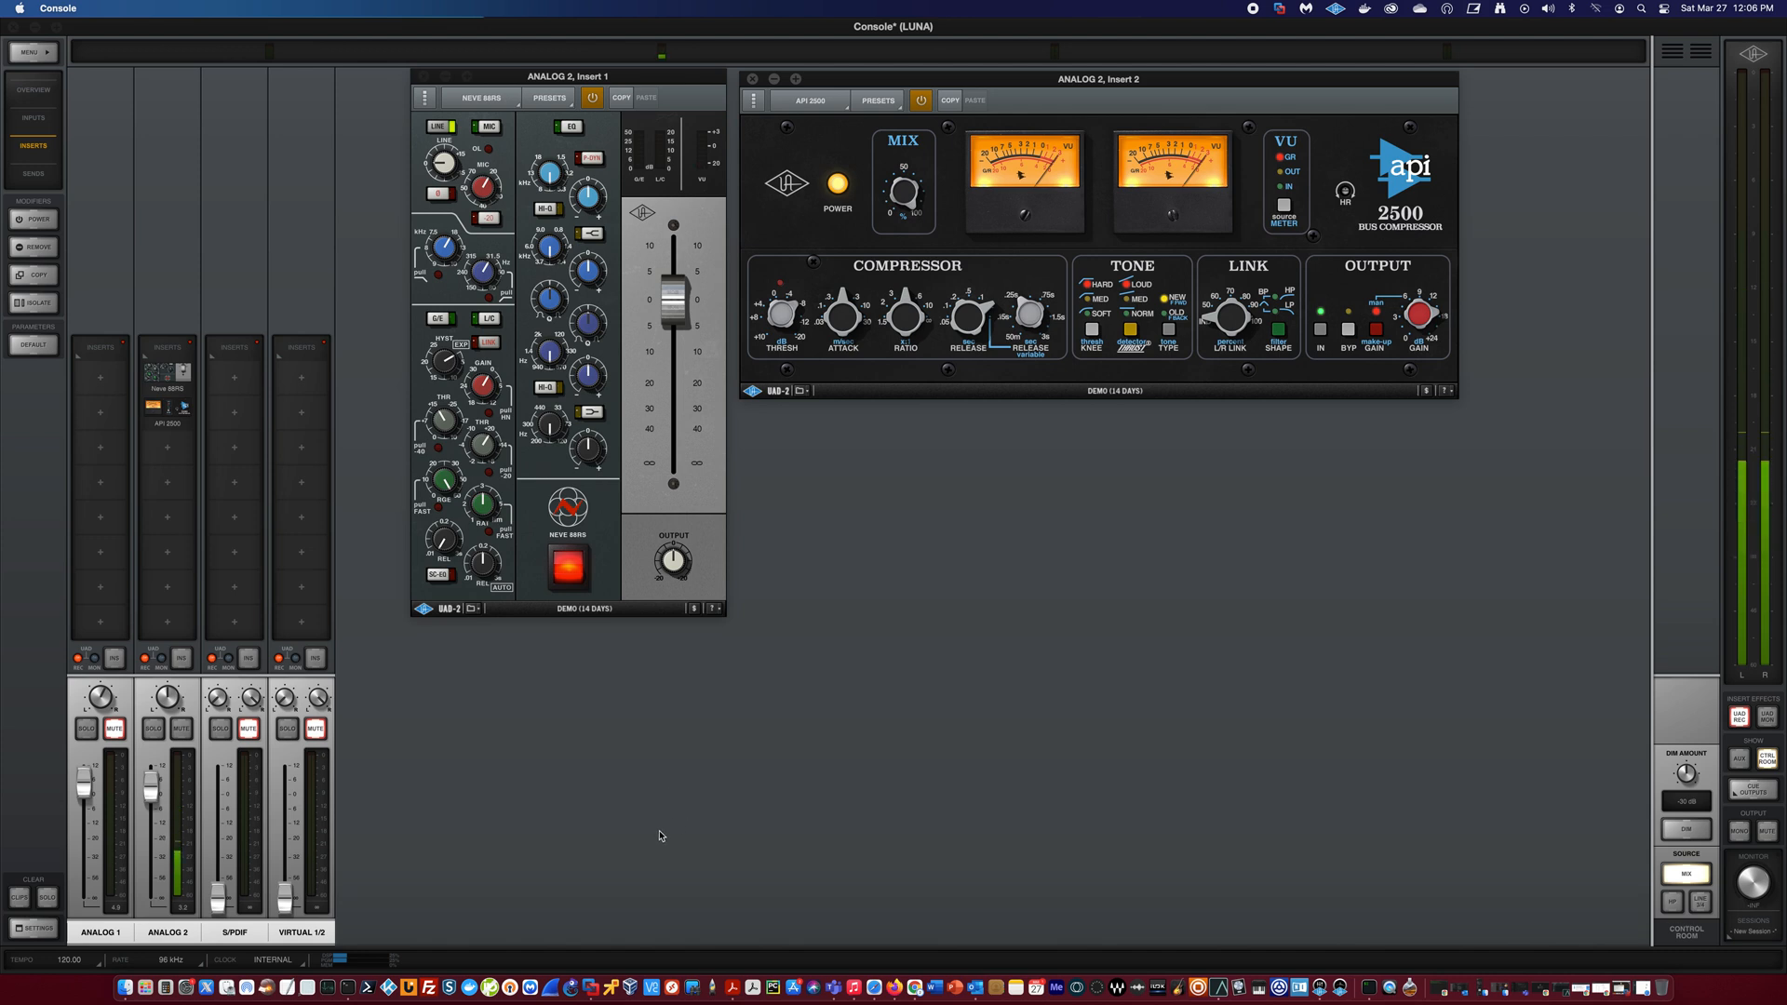
{"action": "mouse_move", "coordinate": [557, 762]}
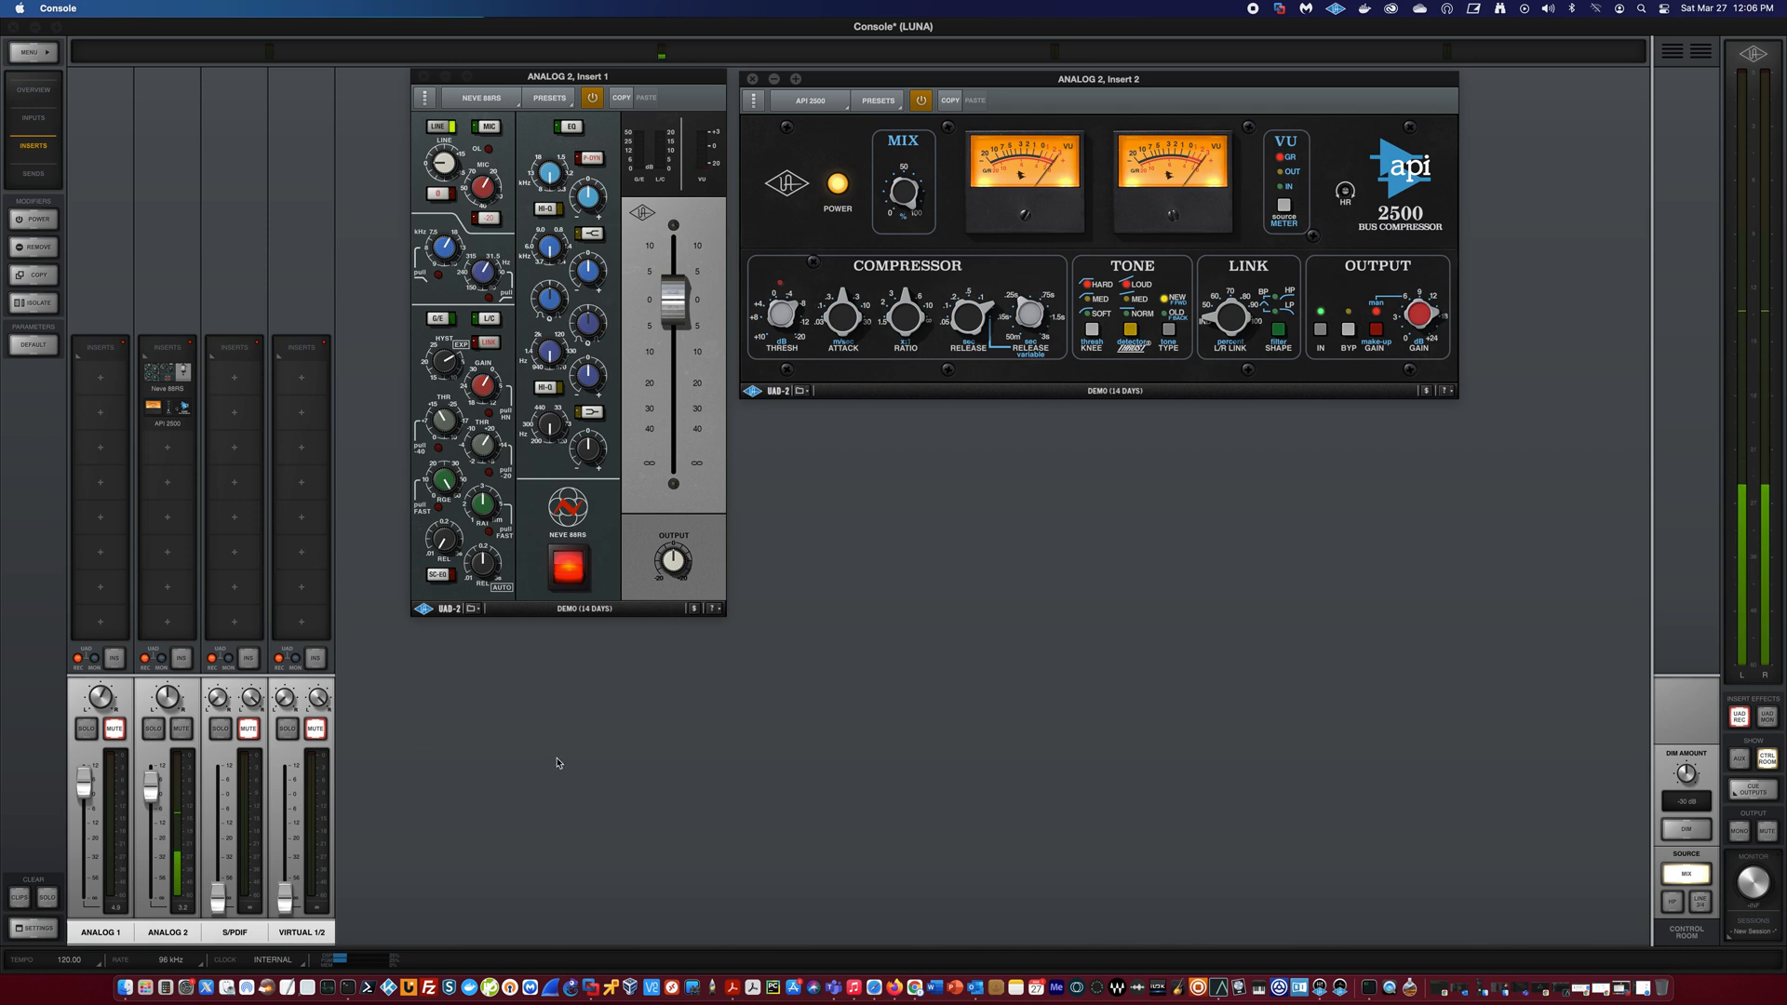
{"action": "mouse_move", "coordinate": [682, 859]}
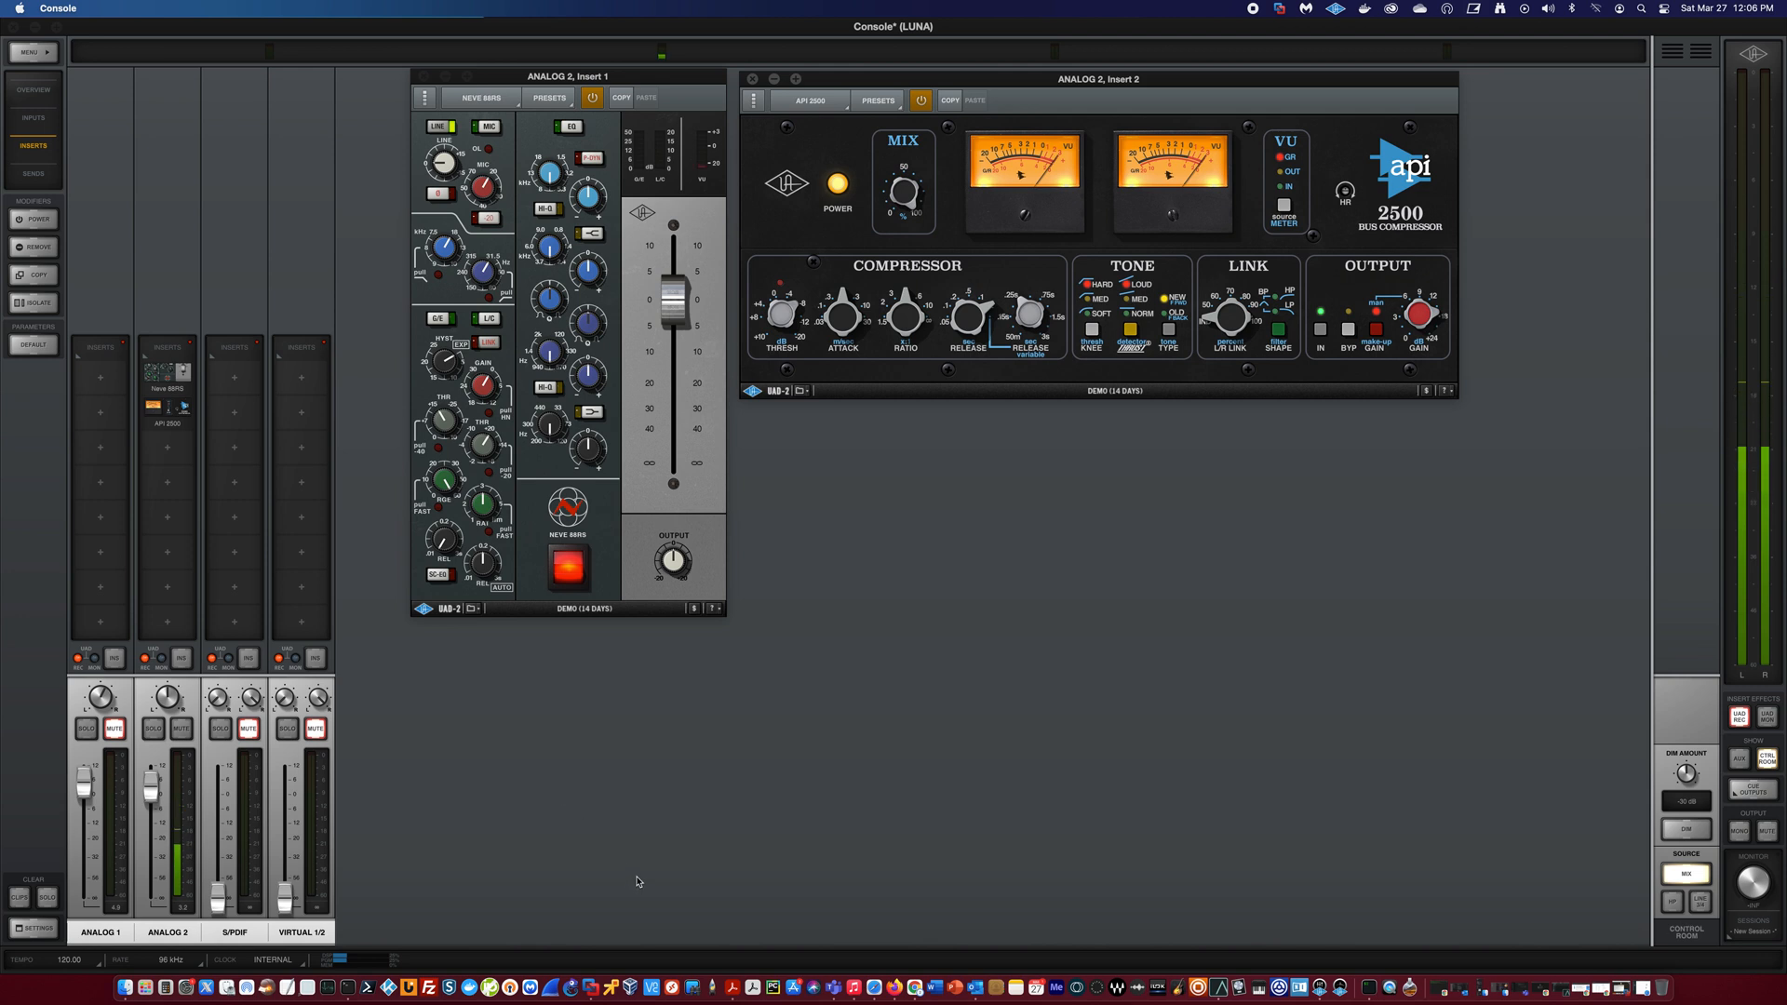
{"action": "mouse_move", "coordinate": [585, 856]}
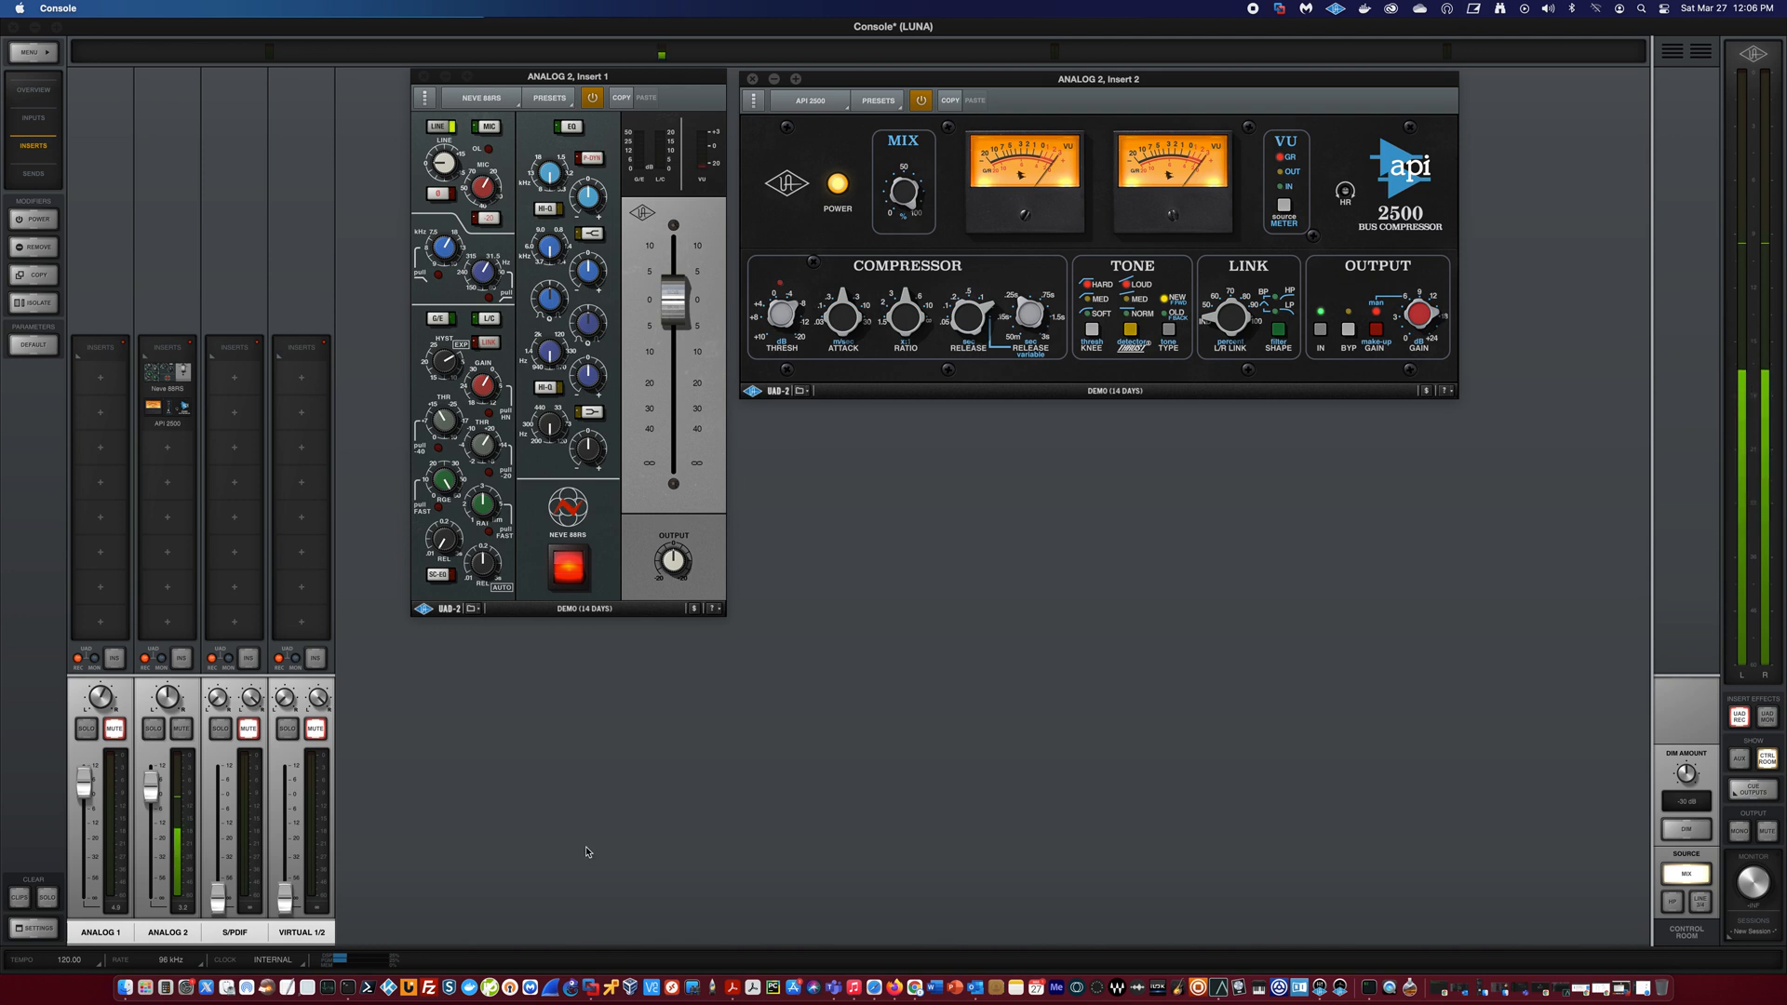
{"action": "mouse_move", "coordinate": [177, 496]}
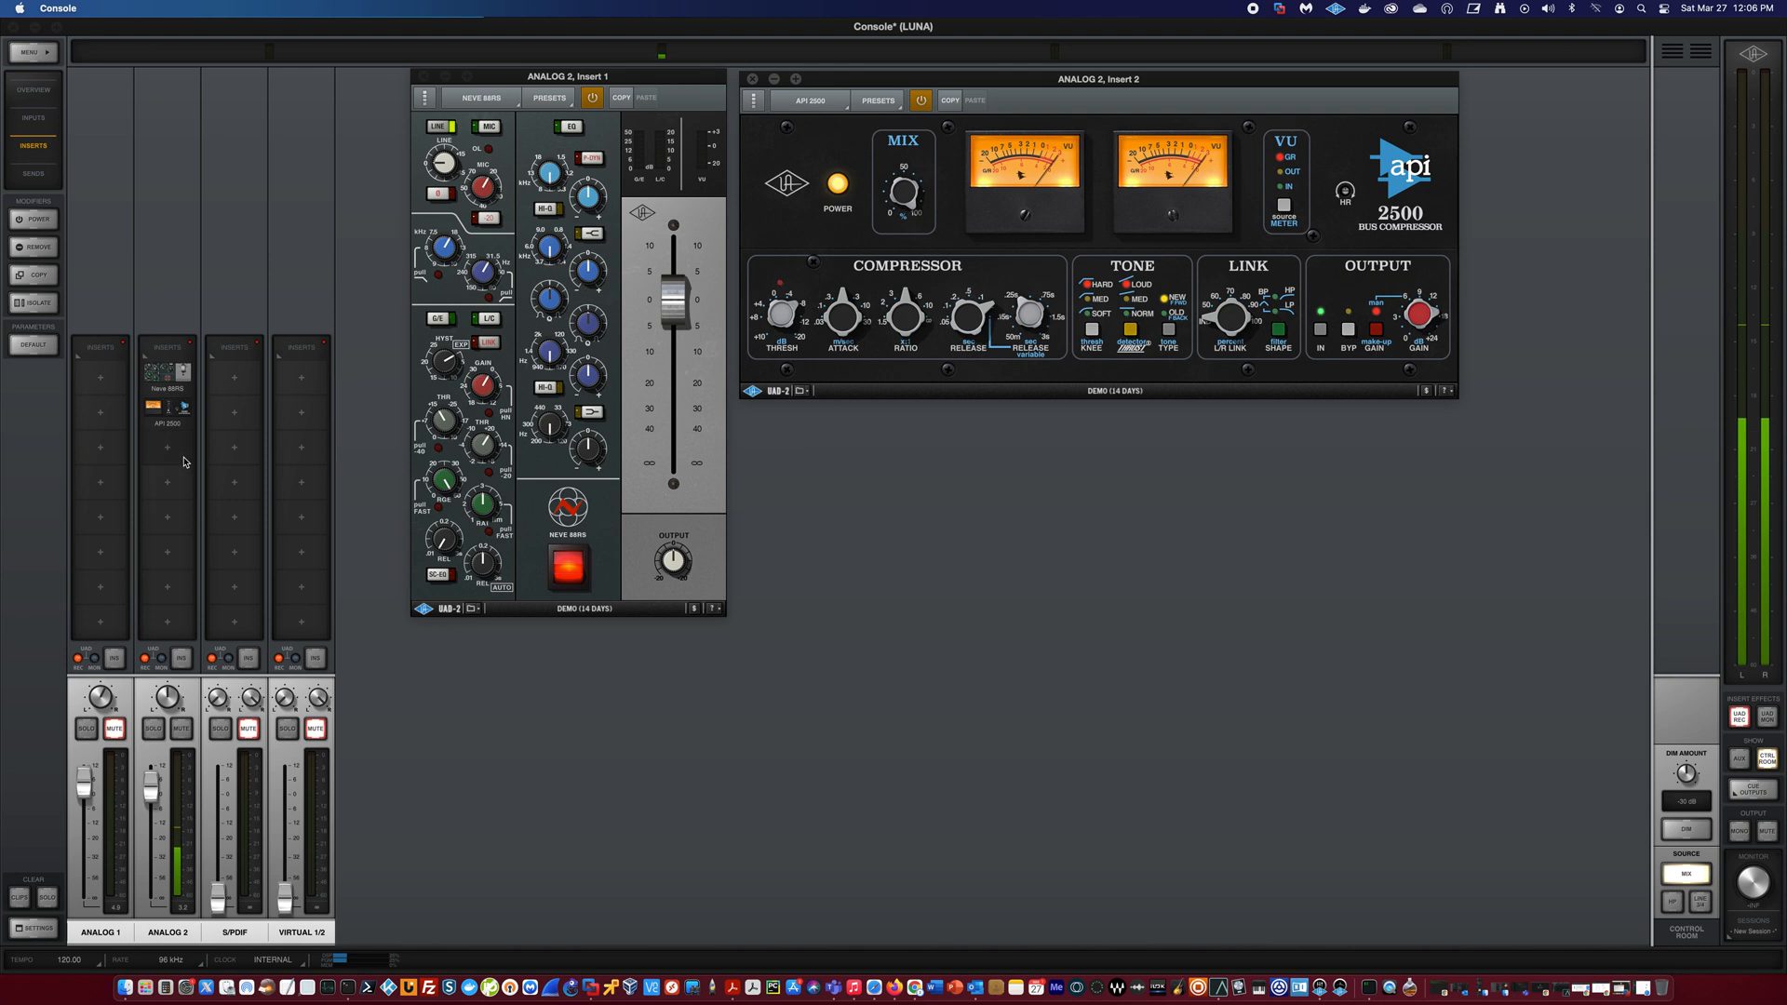
{"action": "mouse_move", "coordinate": [174, 453]}
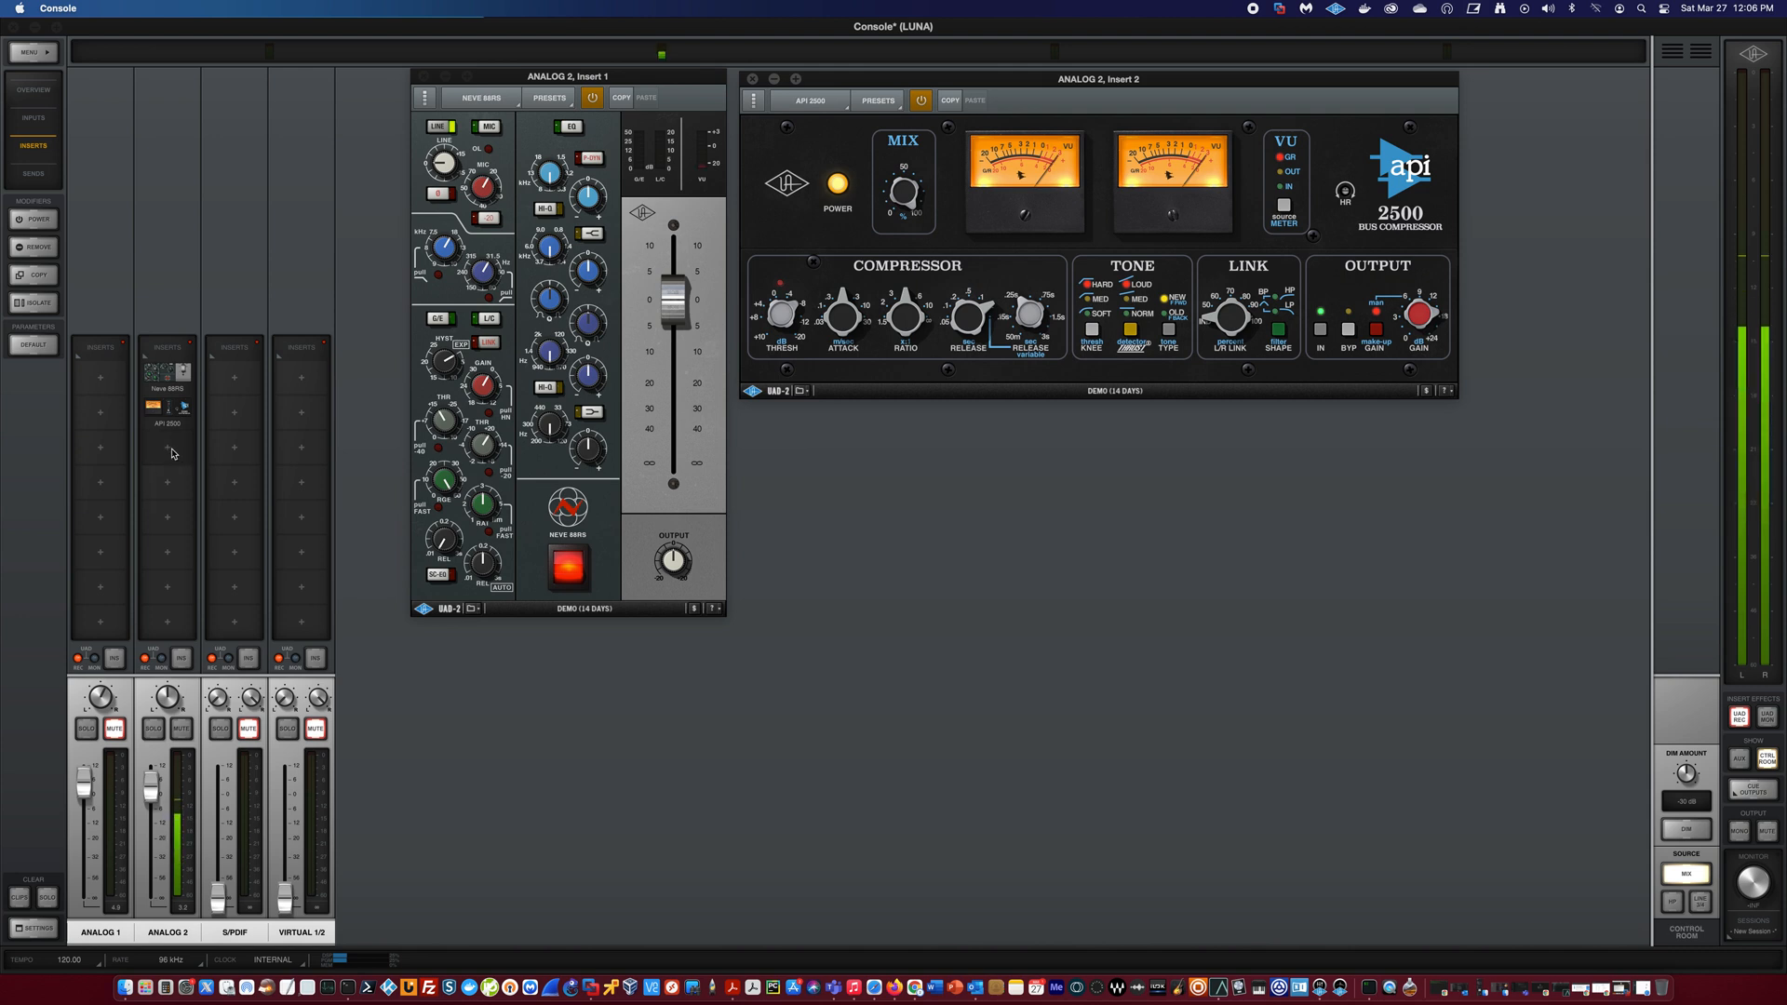
{"action": "mouse_move", "coordinate": [488, 330]}
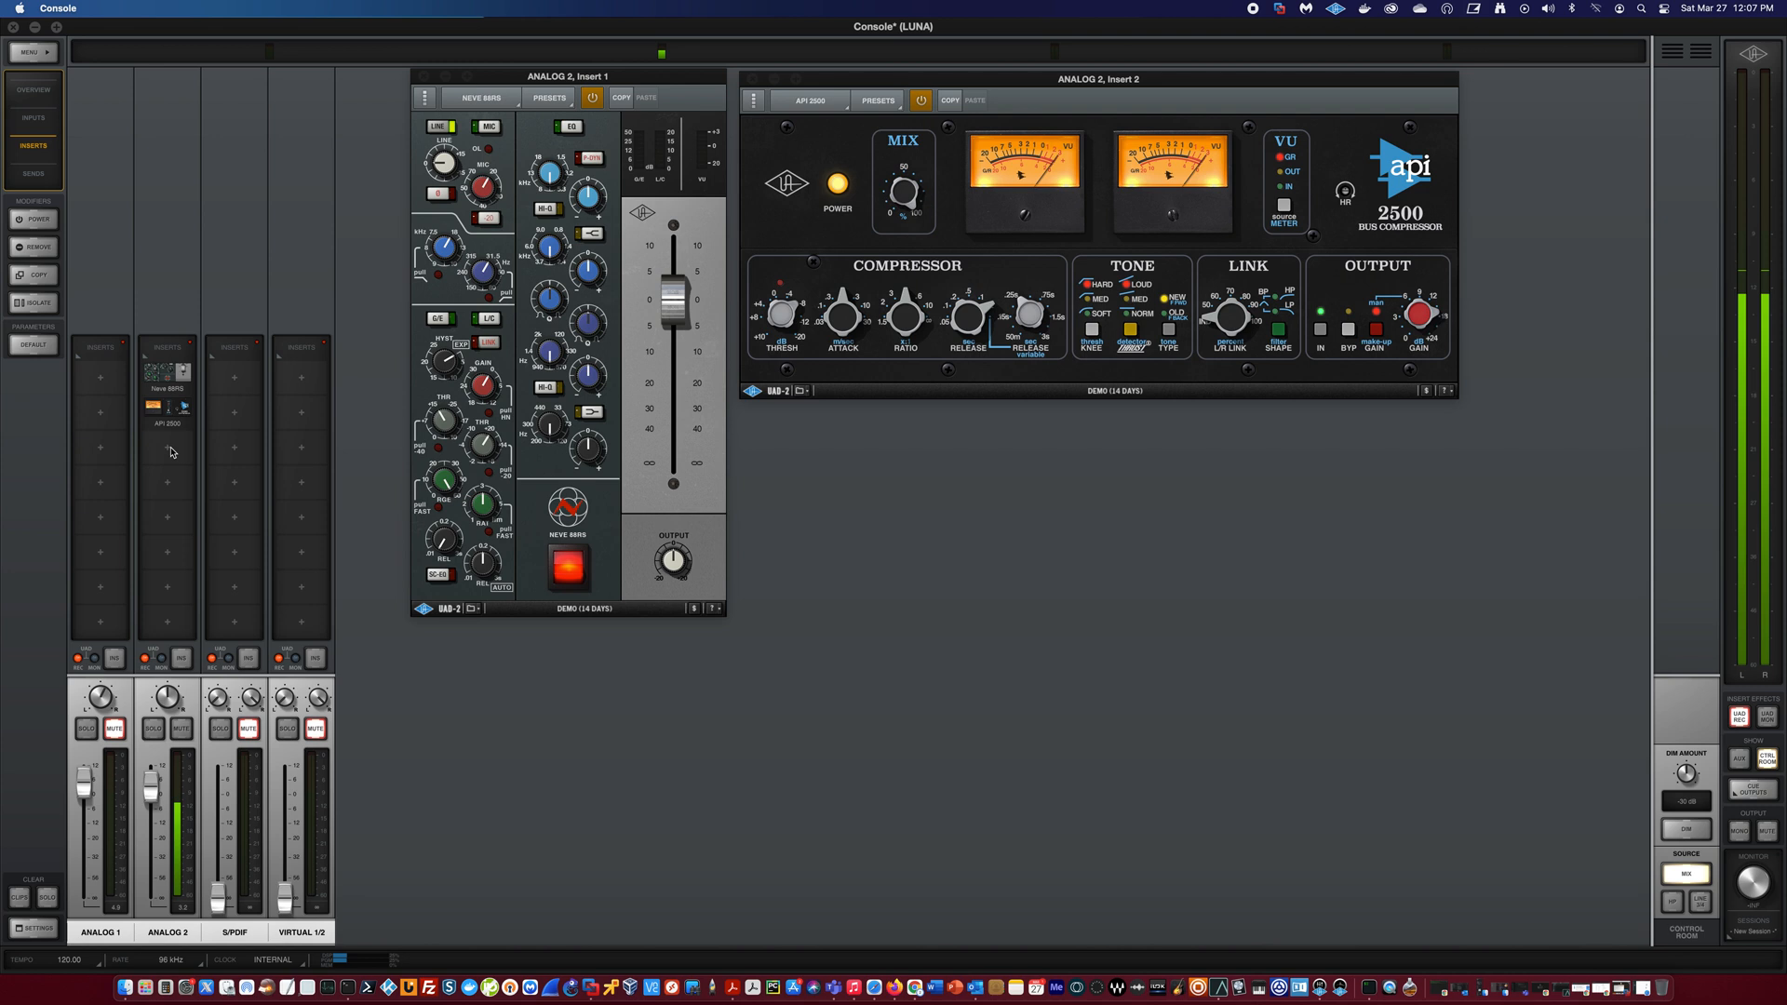
- Load Galaxy Tape Echo from the Delay category into Analog 2's Insert 3 slot
{"action": "left_click", "coordinate": [167, 447]}
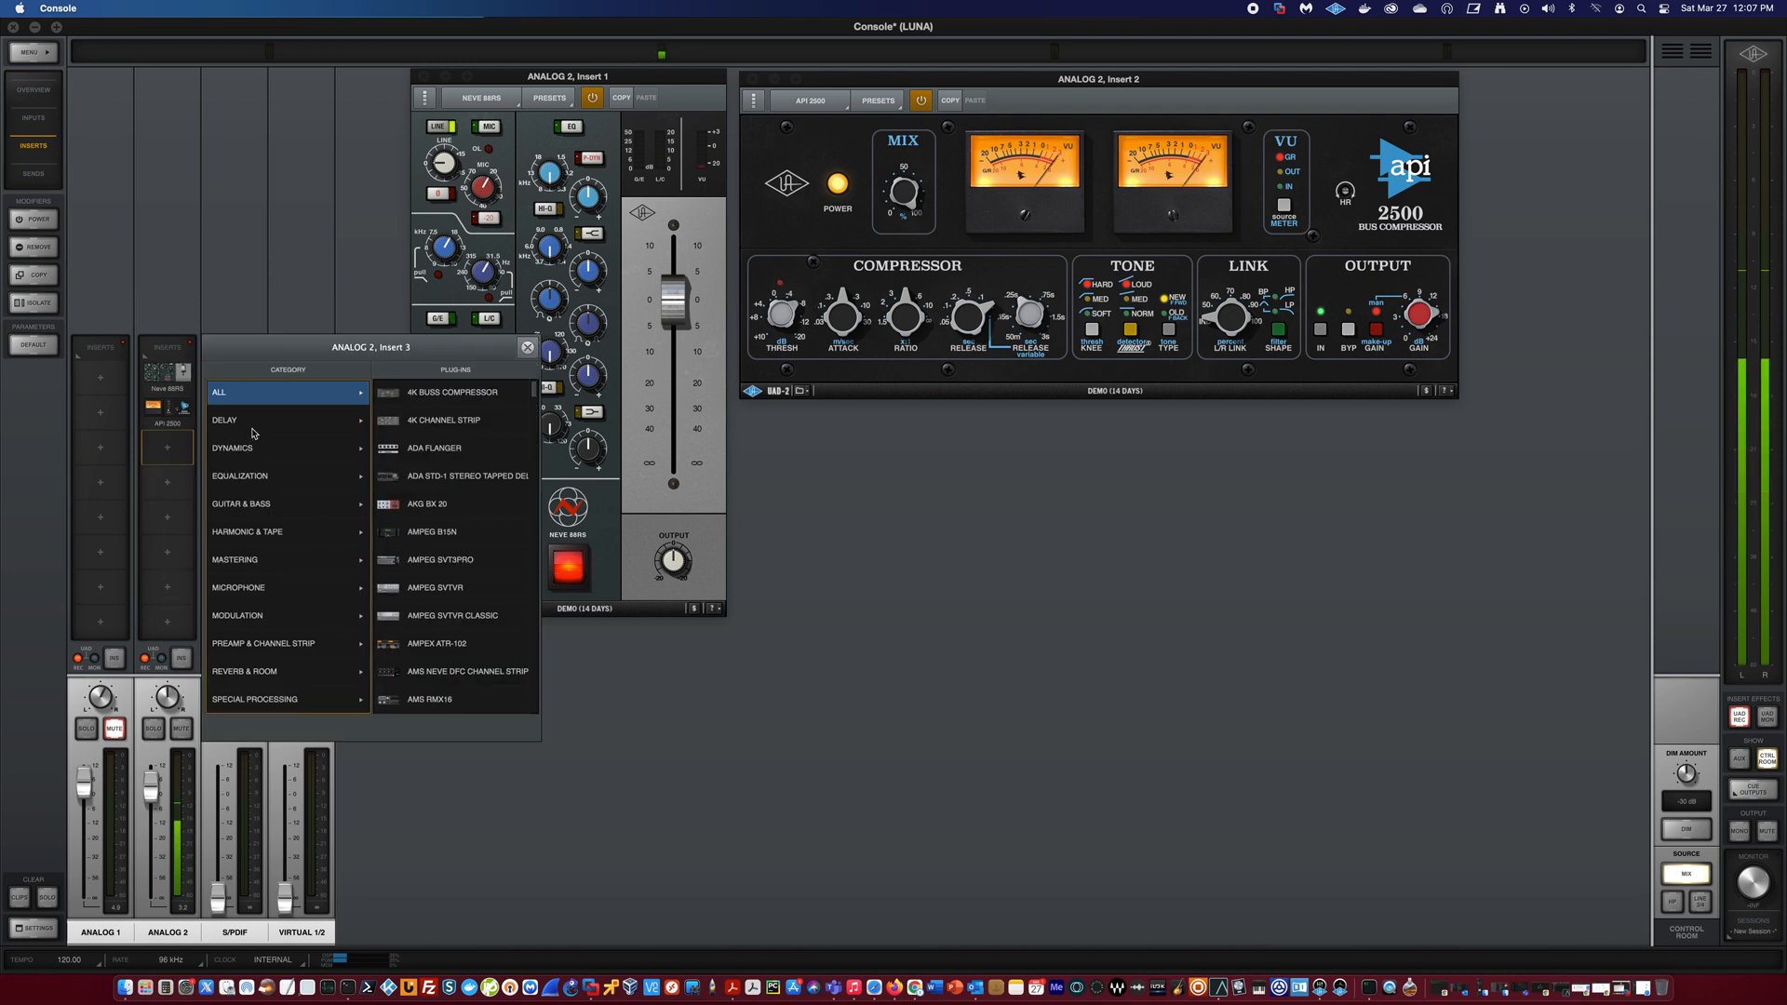
{"action": "left_click", "coordinate": [225, 420]}
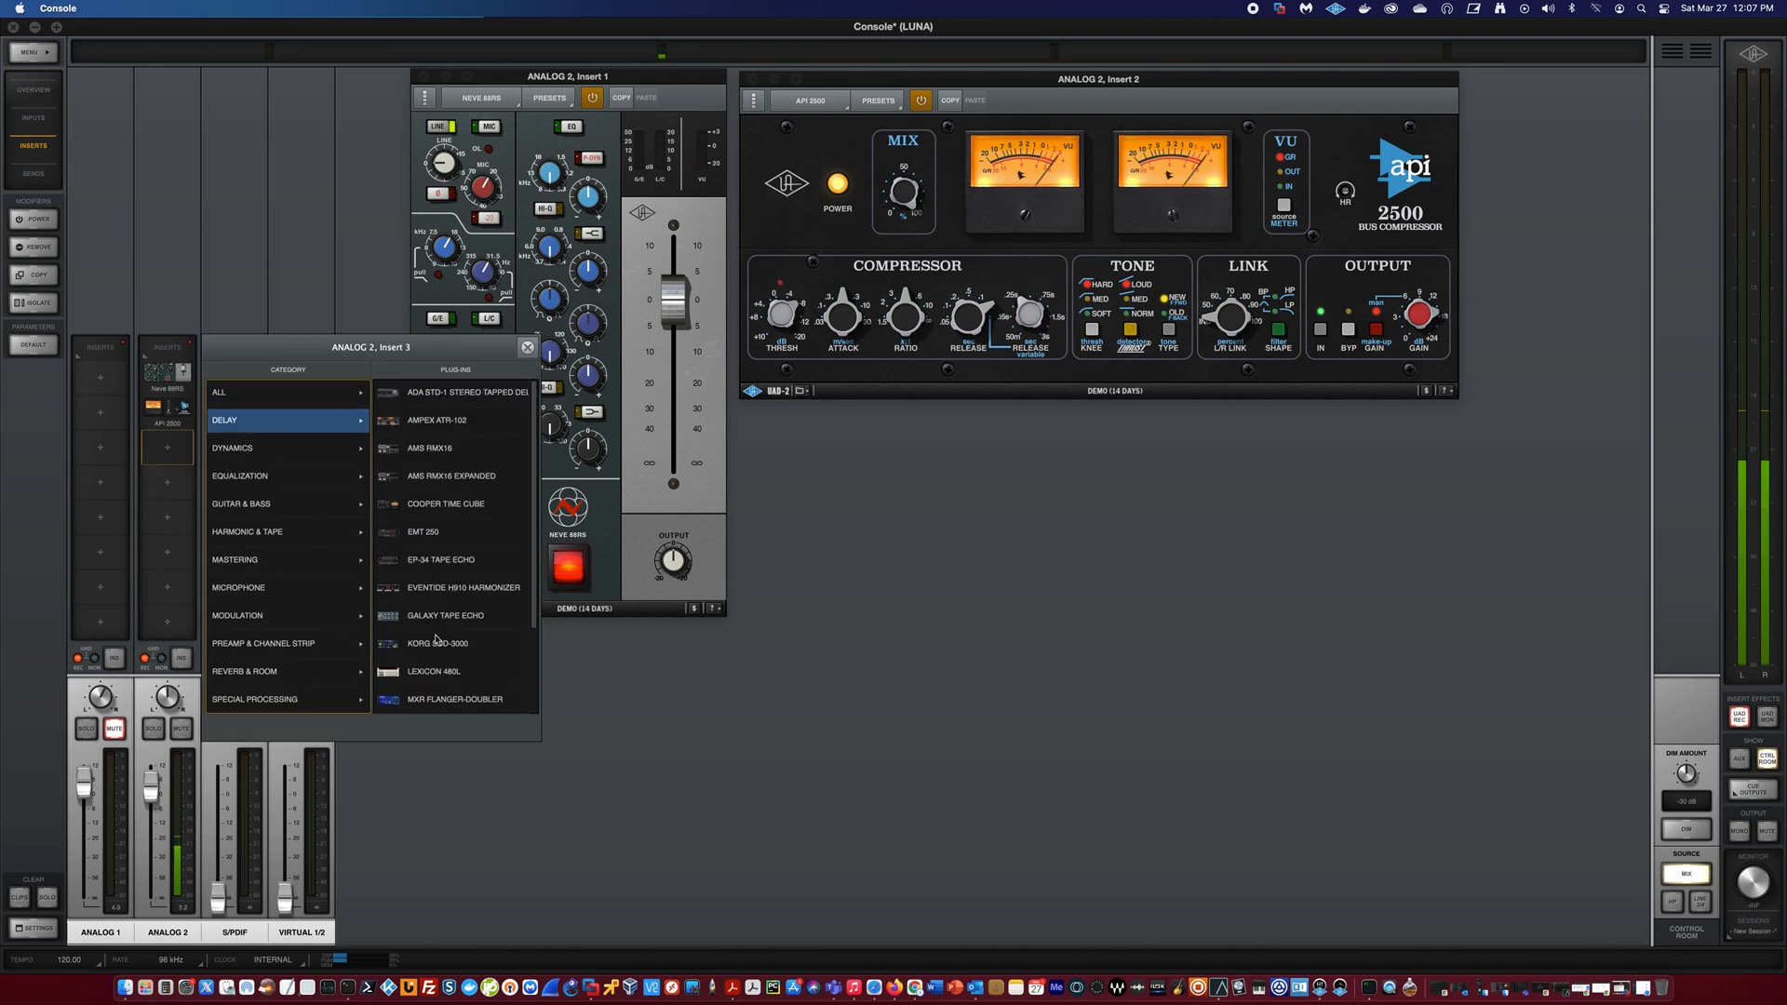
{"action": "left_click", "coordinate": [446, 615]}
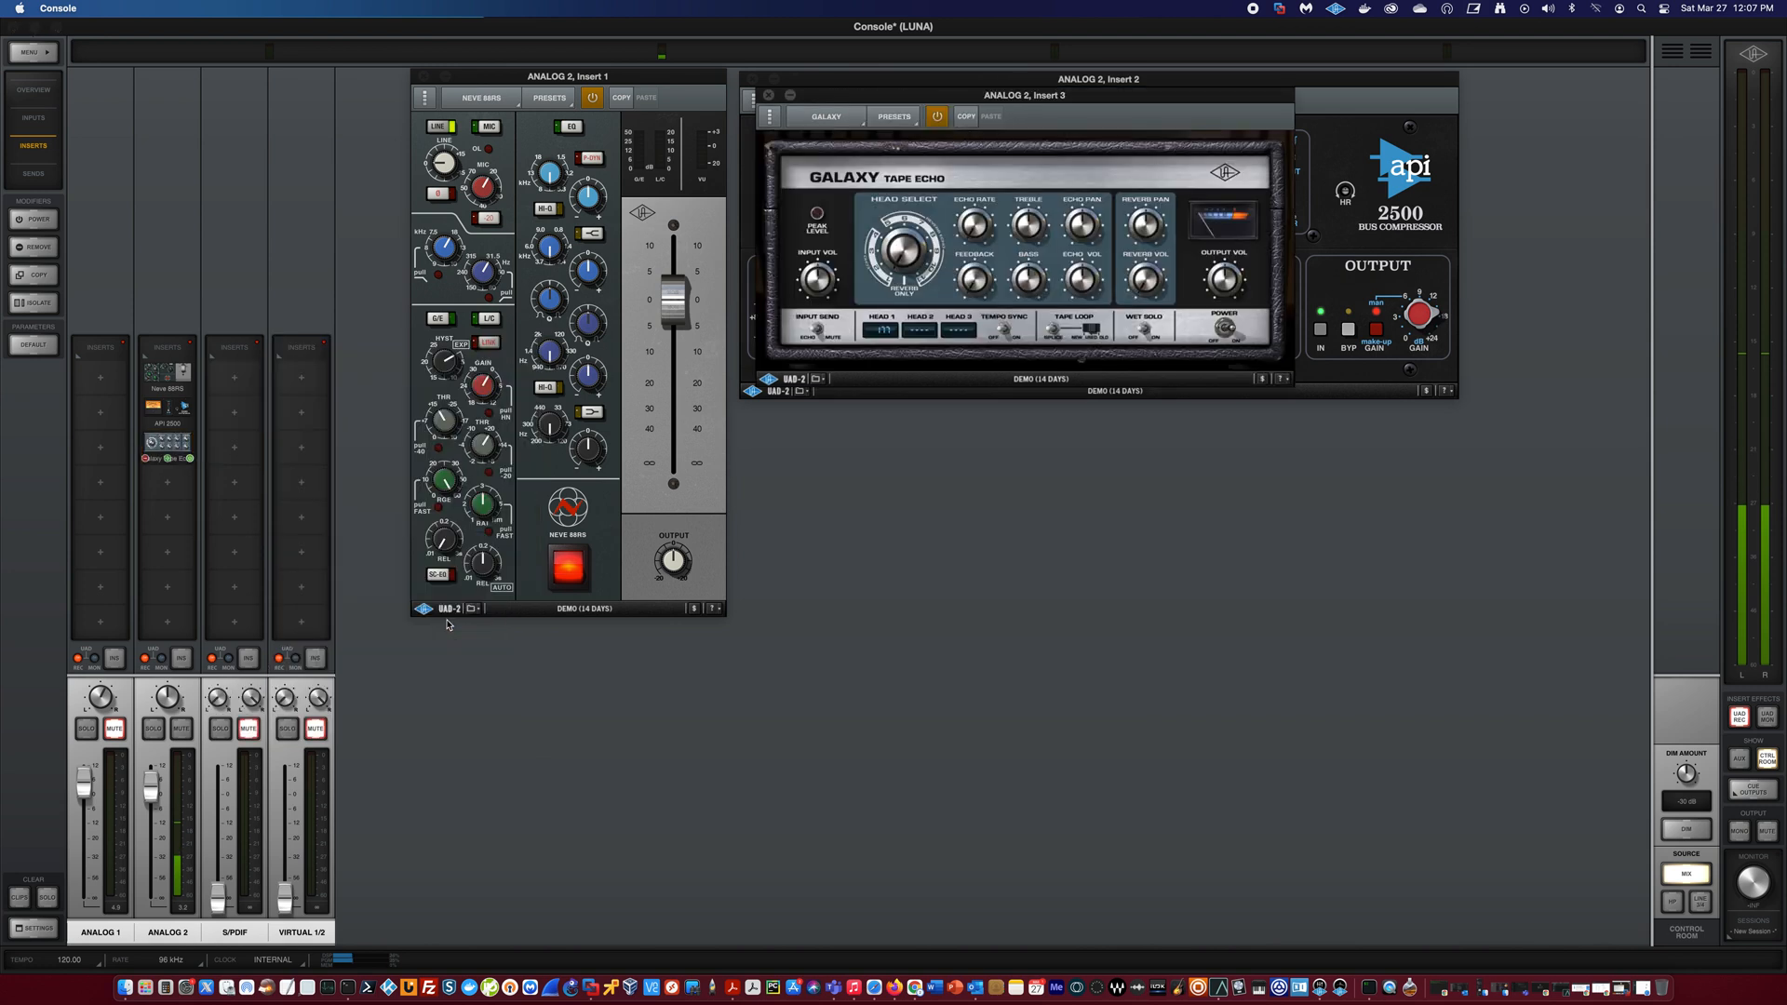
{"action": "mouse_move", "coordinate": [878, 559]}
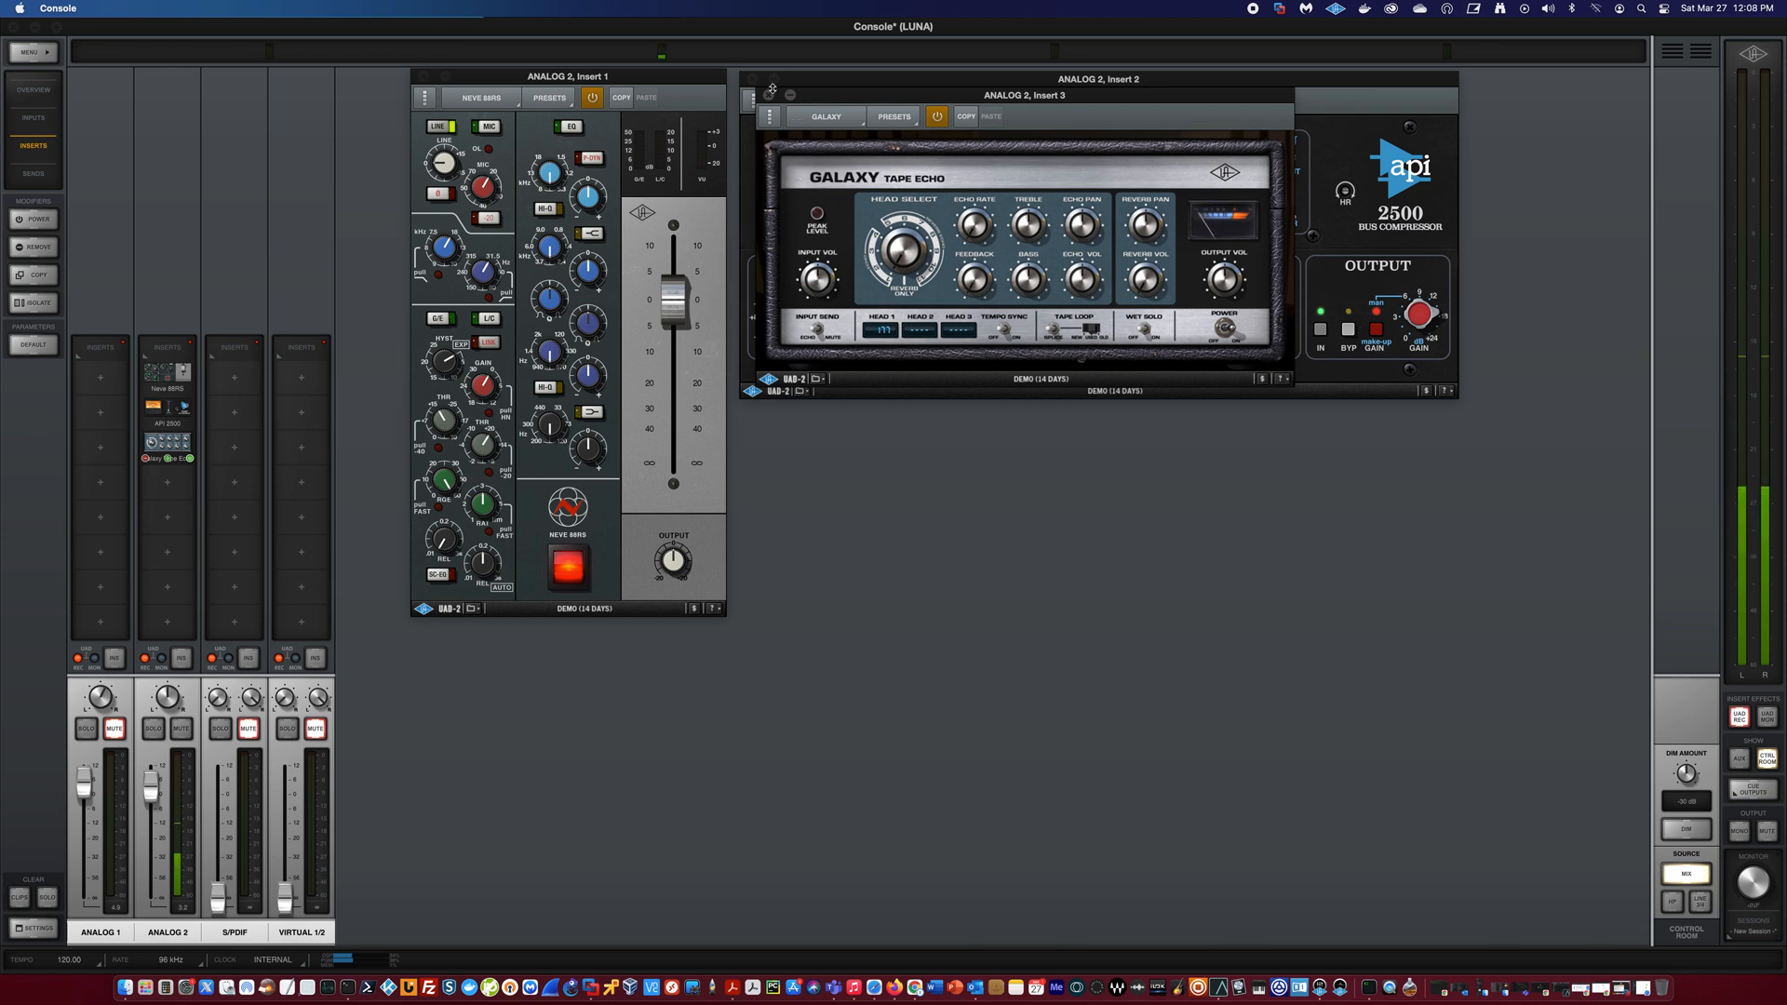
- Show the AUX channels and open the Galaxy Tape Echo now on AUX 1 Insert 1
{"action": "left_click", "coordinate": [771, 91]}
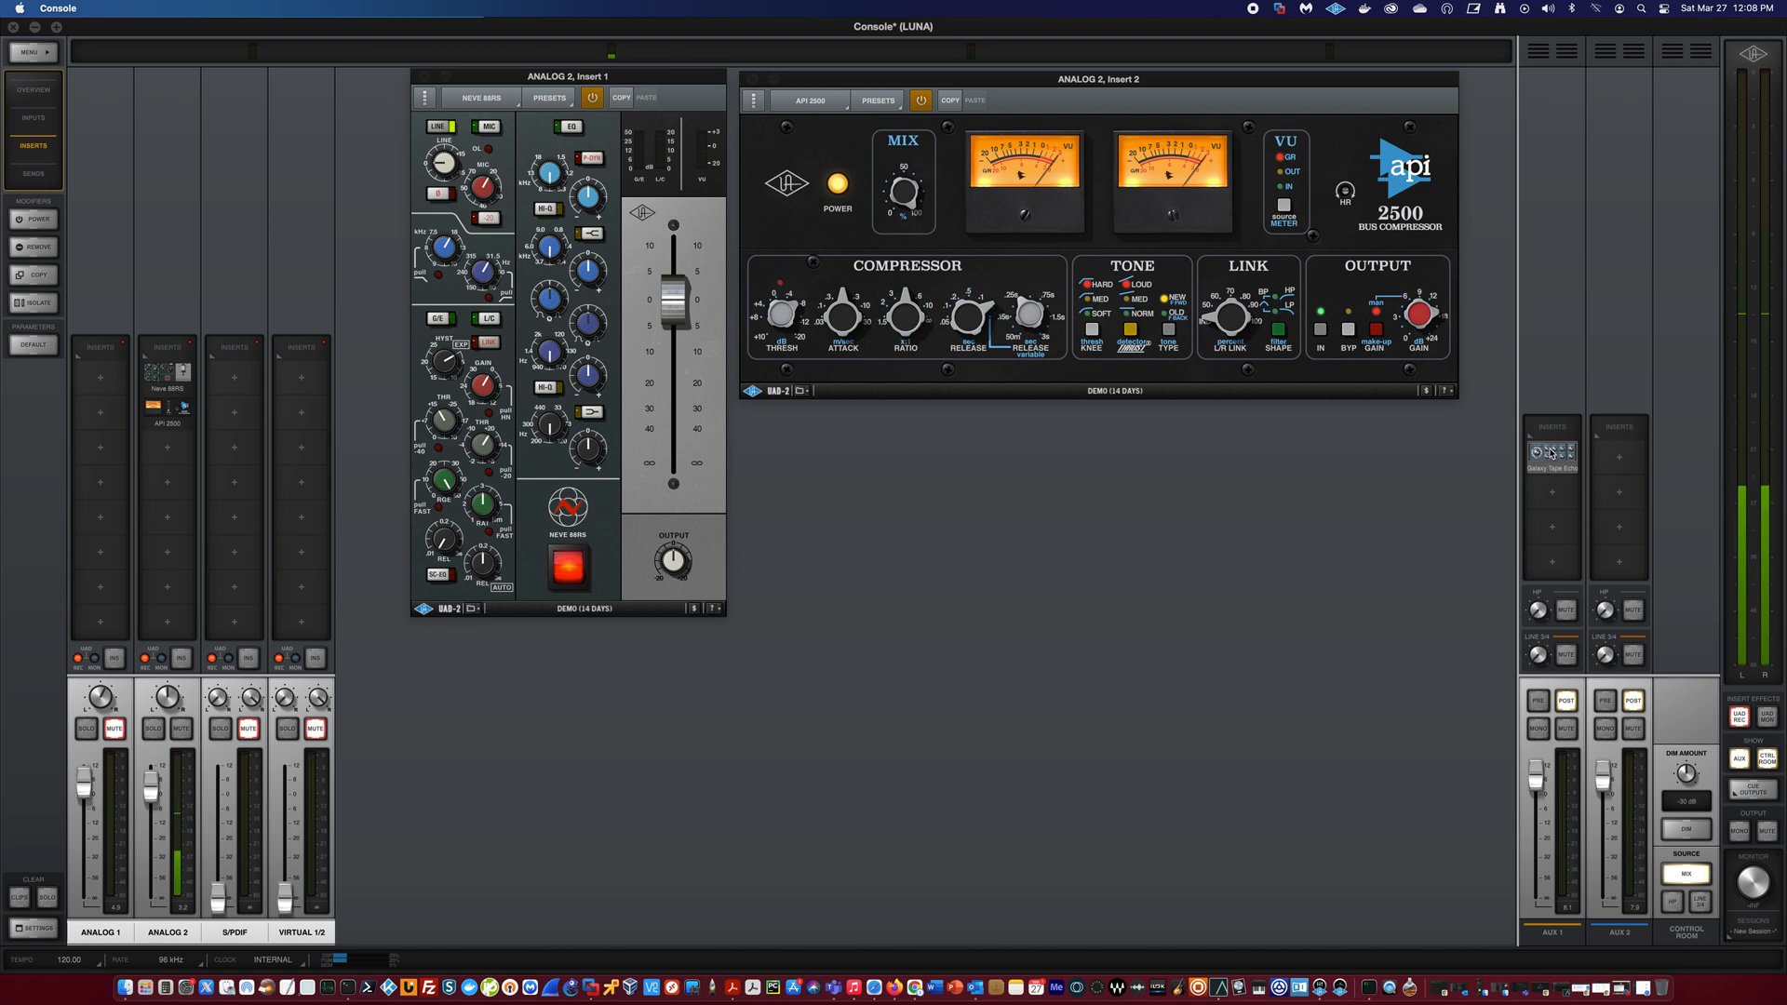
{"action": "left_click", "coordinate": [1549, 454]}
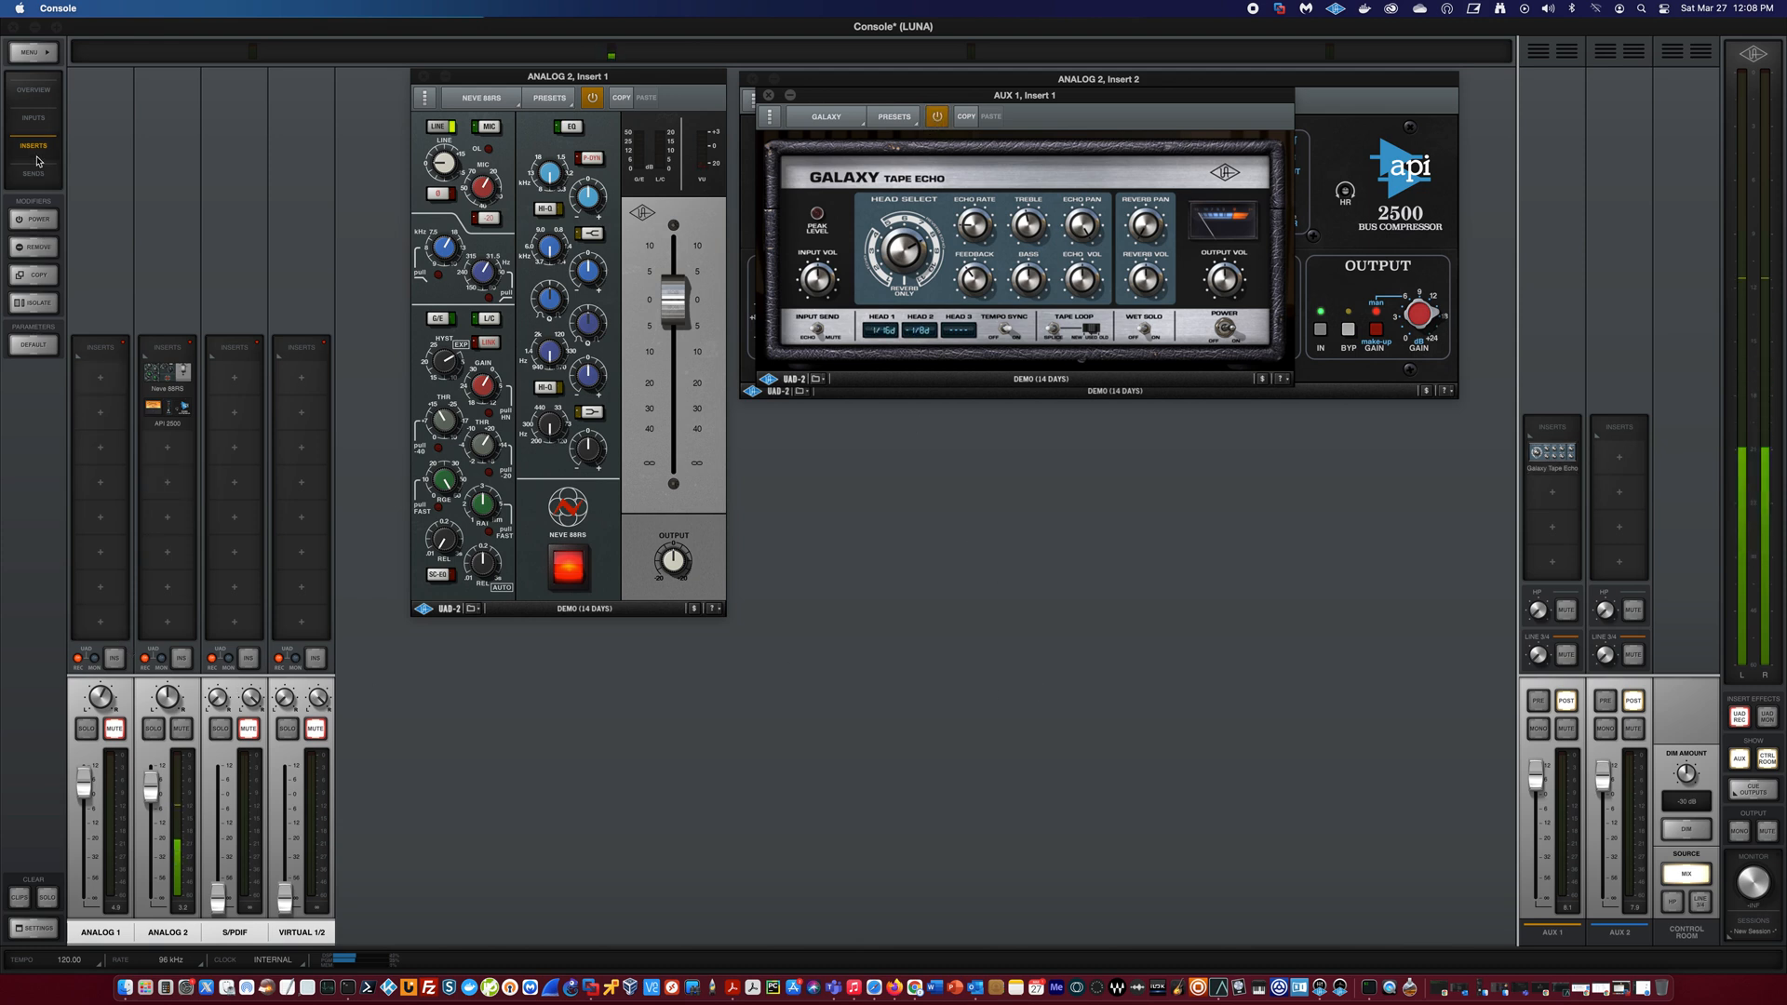
- Switch the mixer to the SENDS view to show Analog 2's AUX 1 send level
{"action": "left_click", "coordinate": [34, 173]}
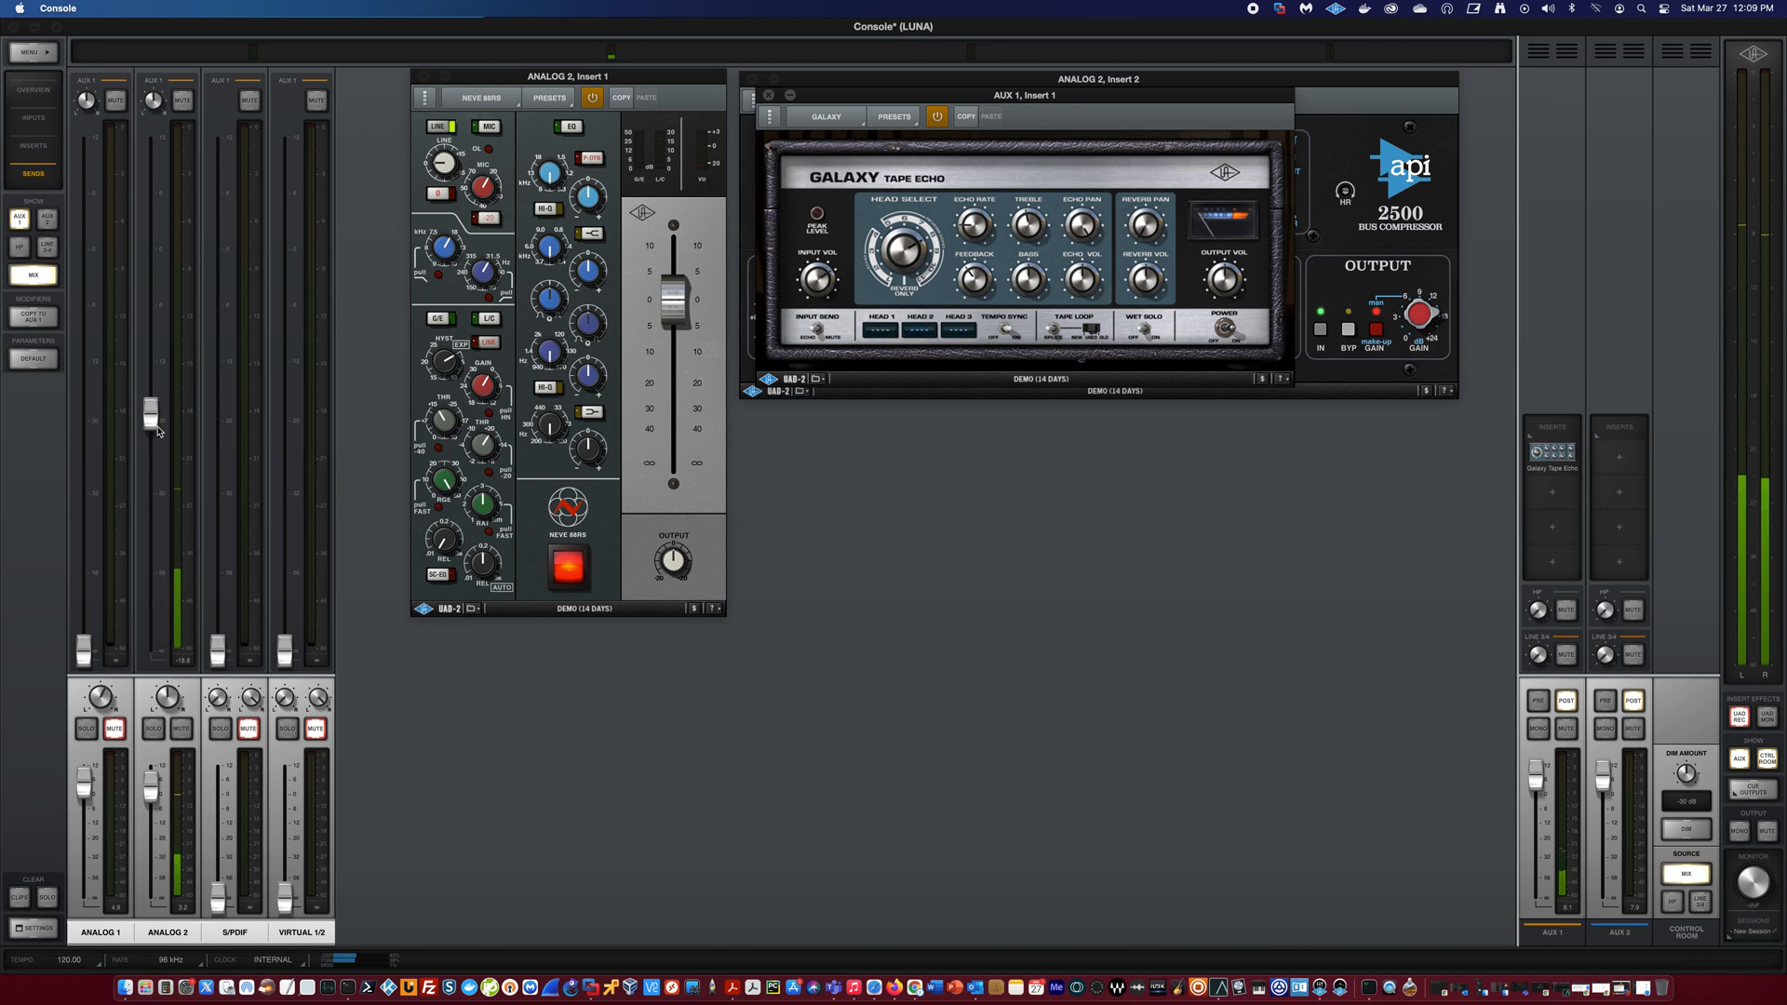
- Ease Analog 2's AUX 1 send fader down slightly
{"action": "left_click_drag", "start_coordinate": [151, 407], "coordinate": [152, 473]}
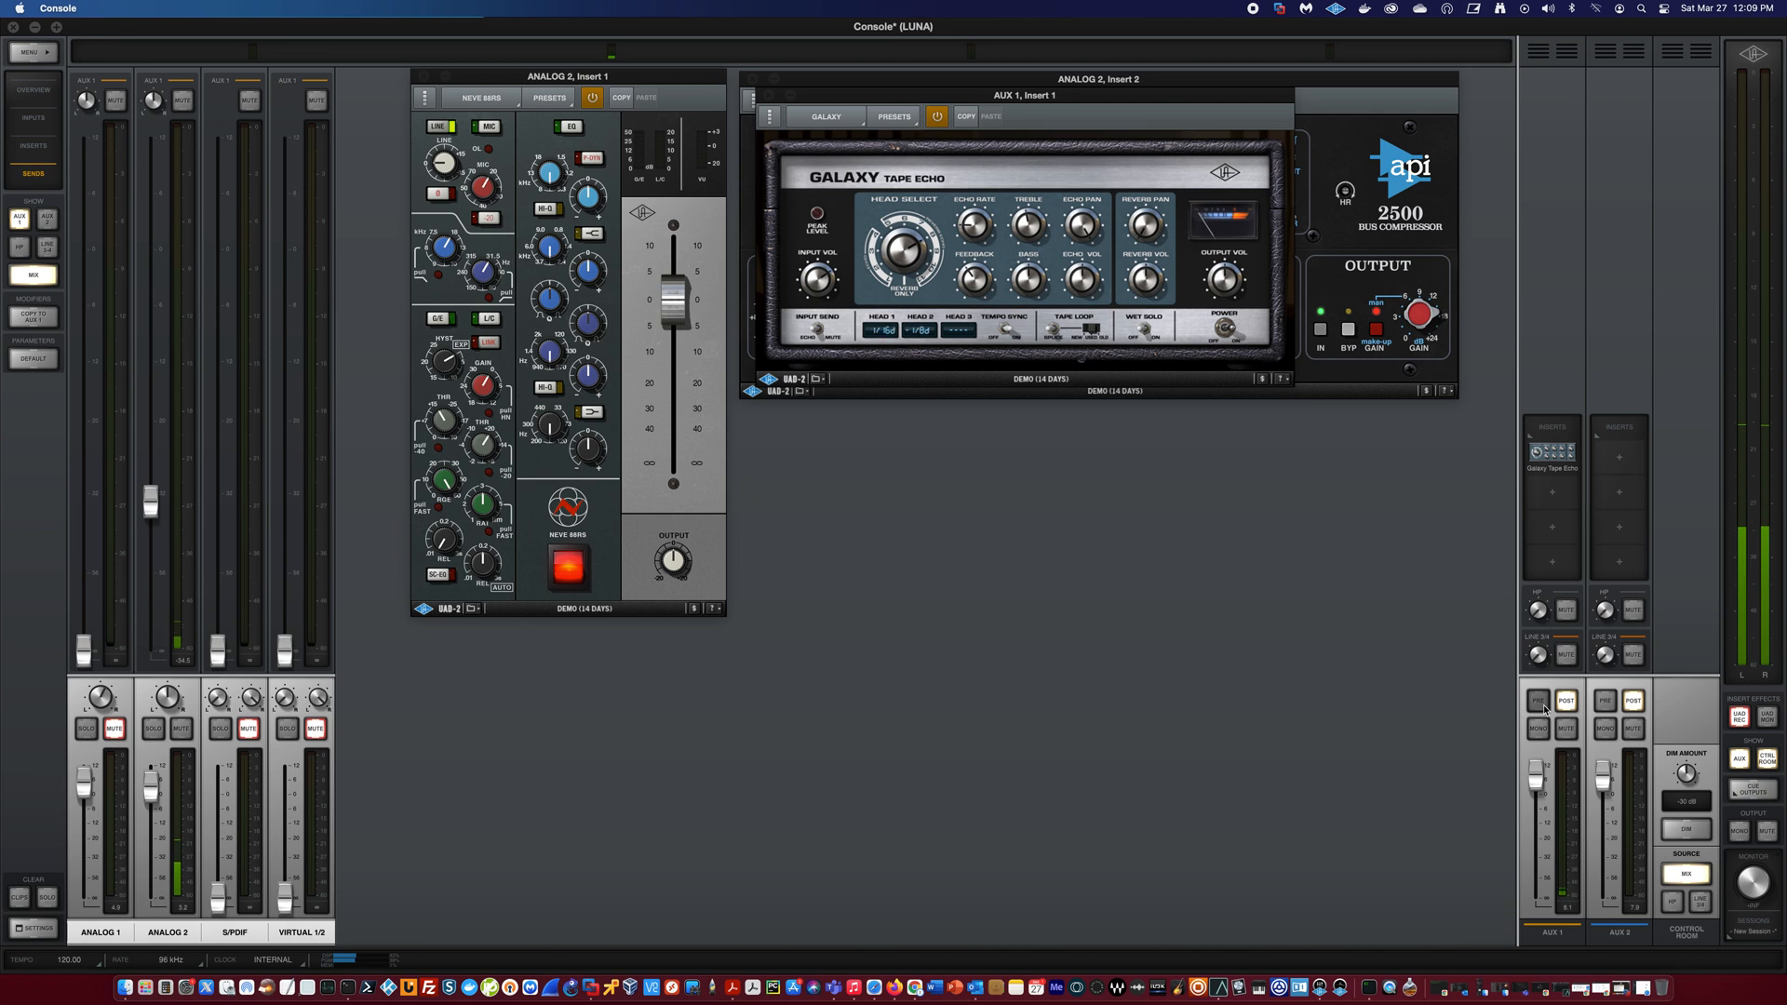
{"action": "mouse_move", "coordinate": [1510, 696]}
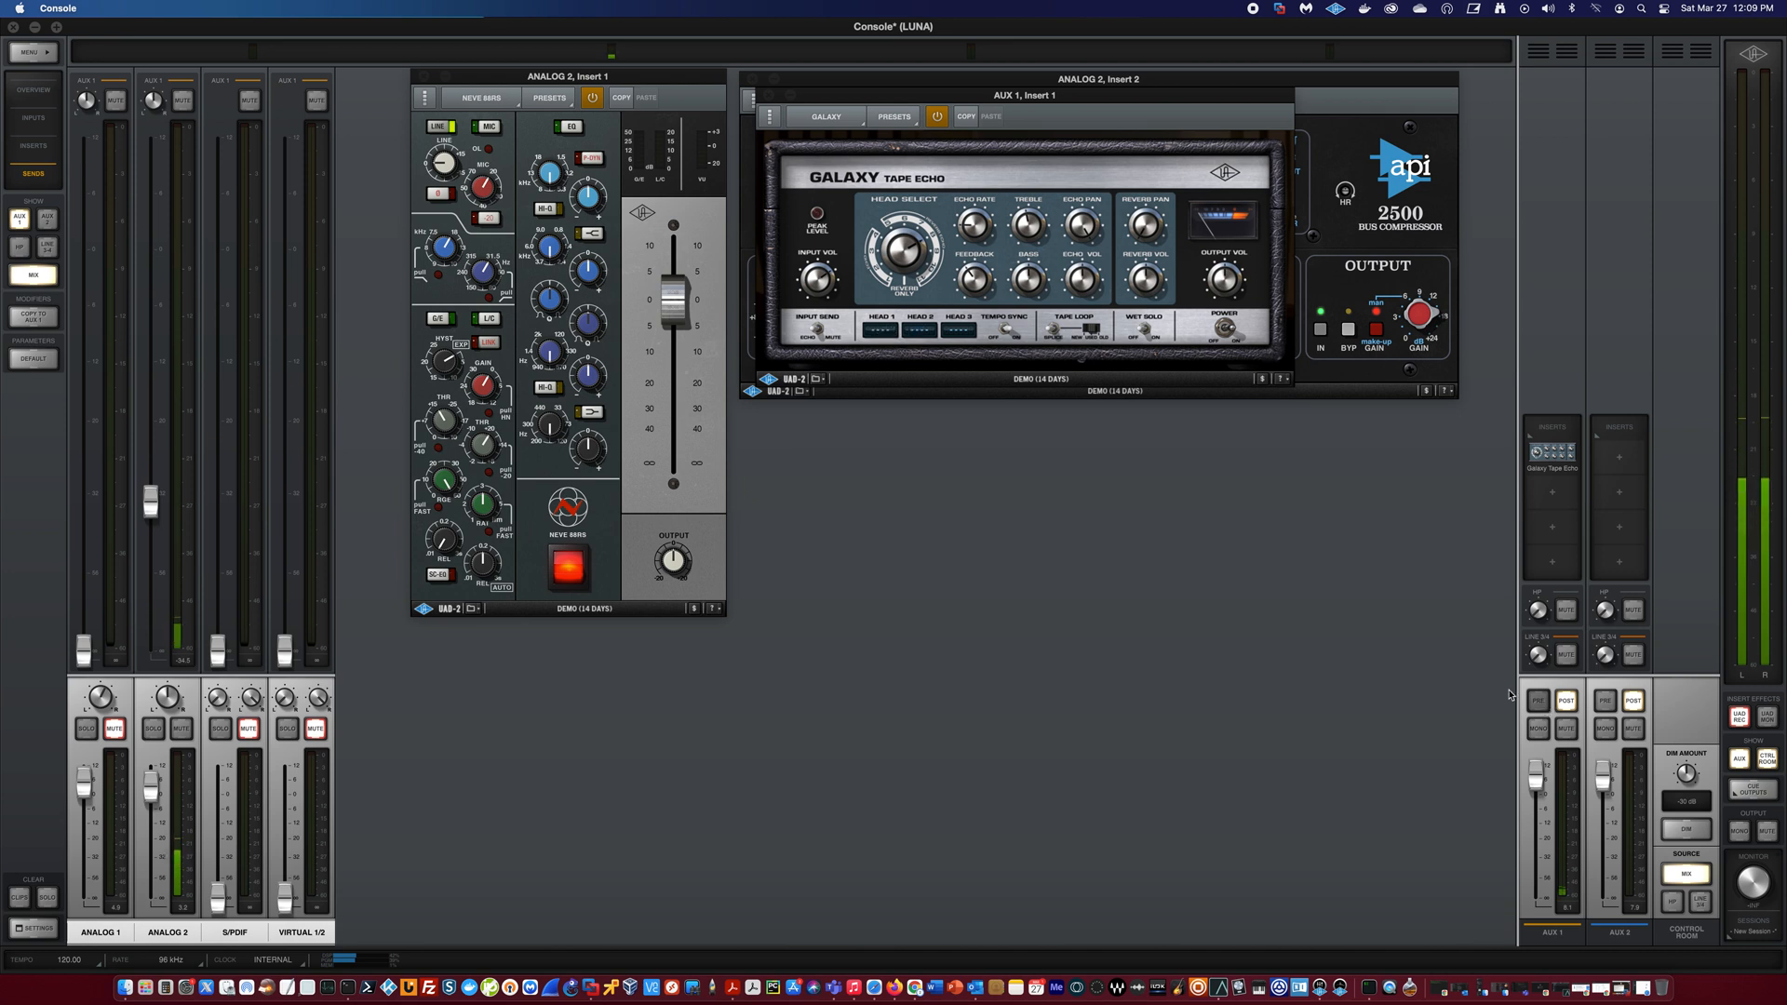
{"action": "mouse_move", "coordinate": [1177, 327]}
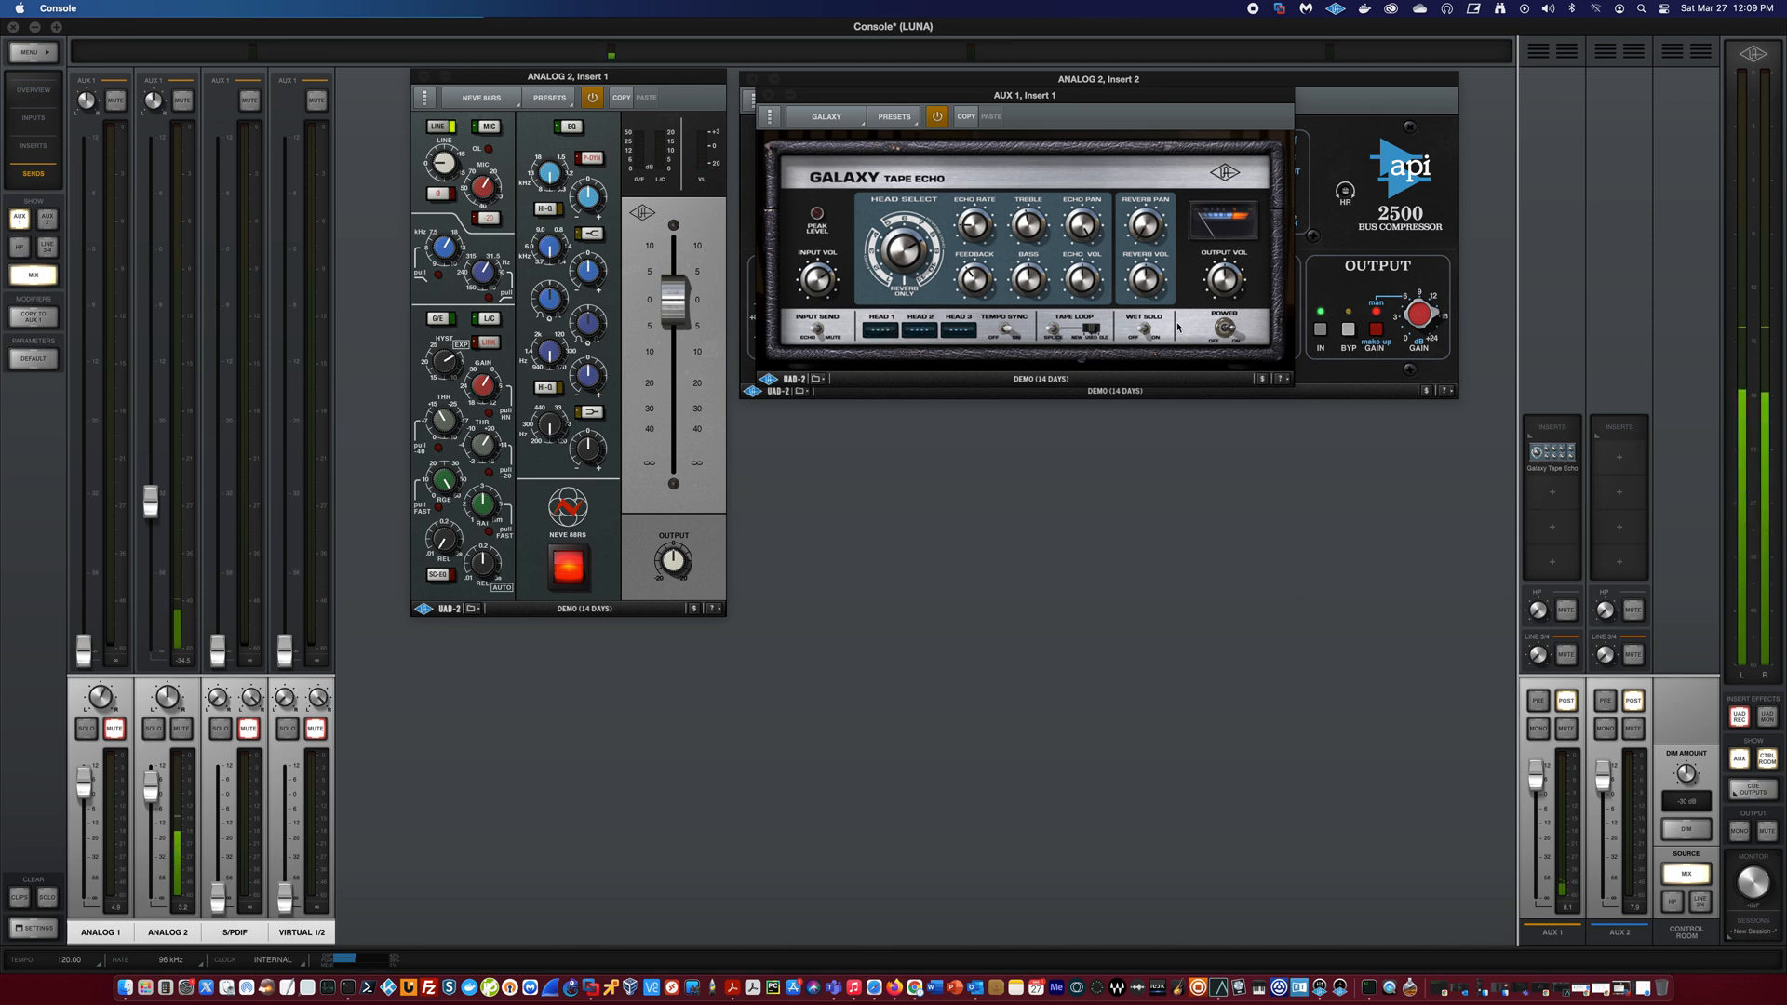